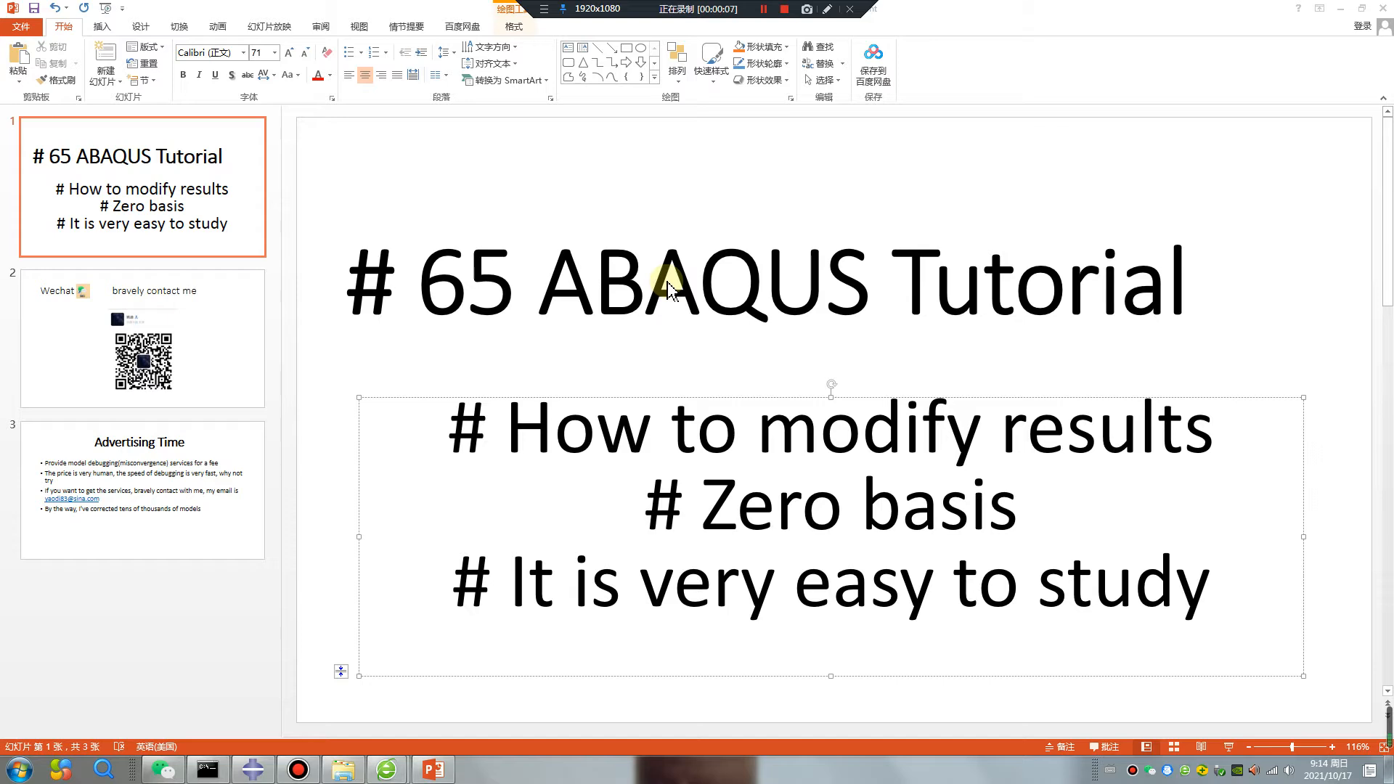
pyautogui.moveTo(844, 540)
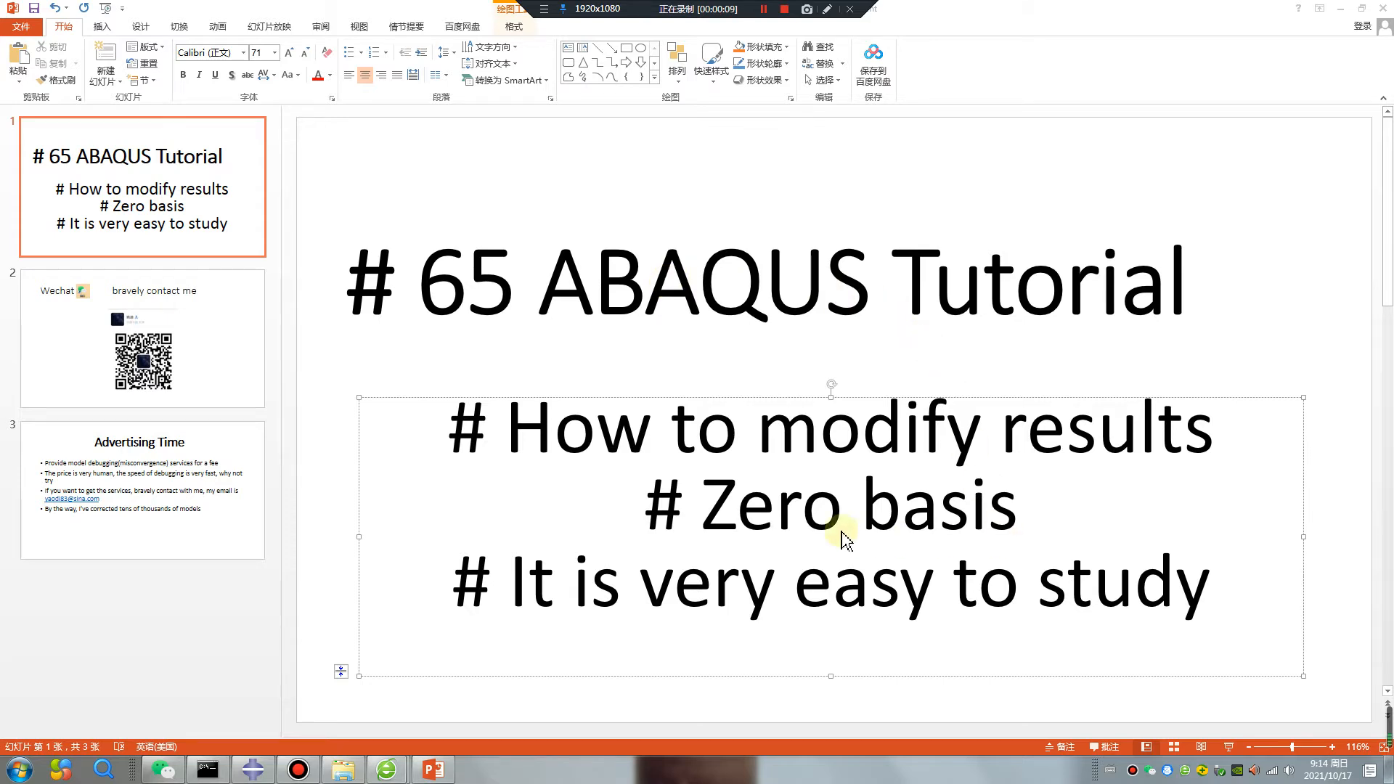
pyautogui.moveTo(253, 769)
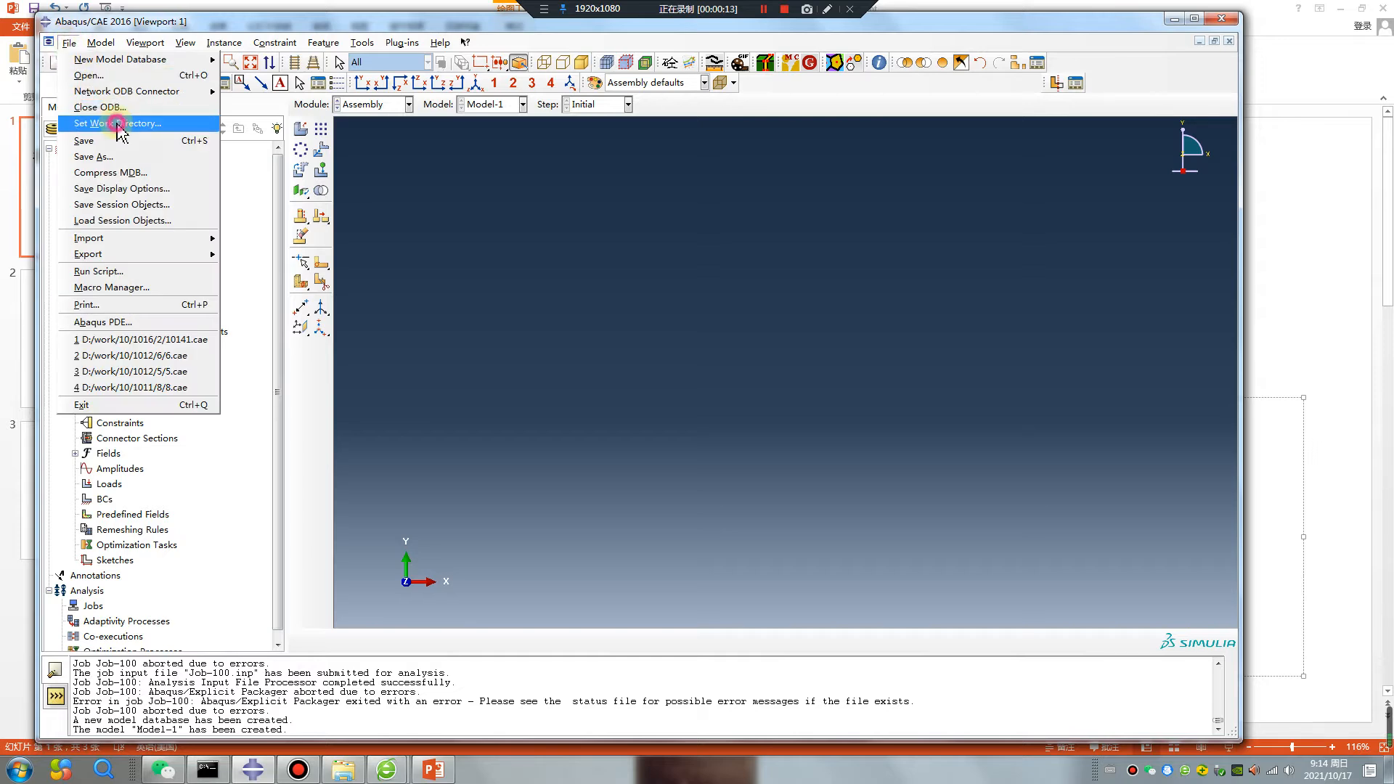
# Create a new folder named 2 inside 1017 and make it the work directory
pyautogui.click(119, 123)
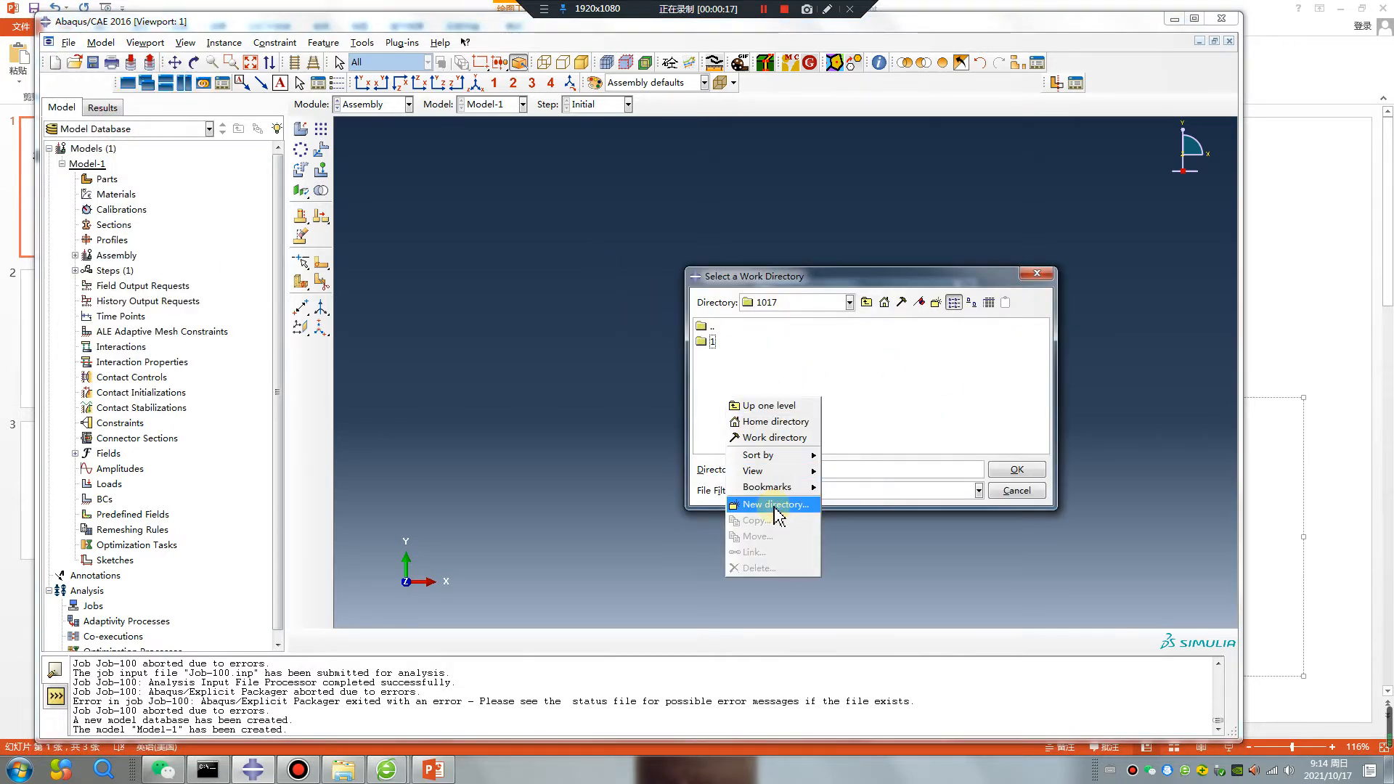
pyautogui.click(774, 504)
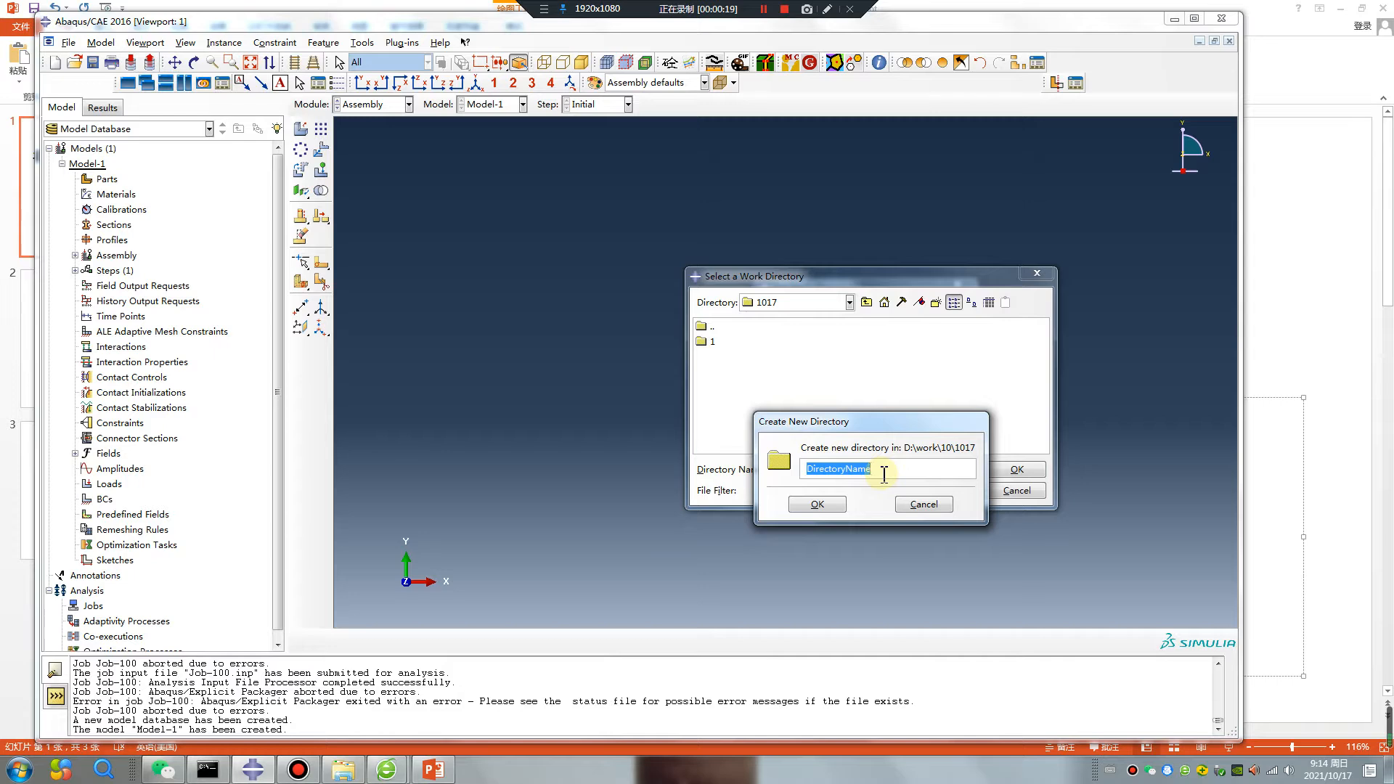
pyautogui.click(923, 503)
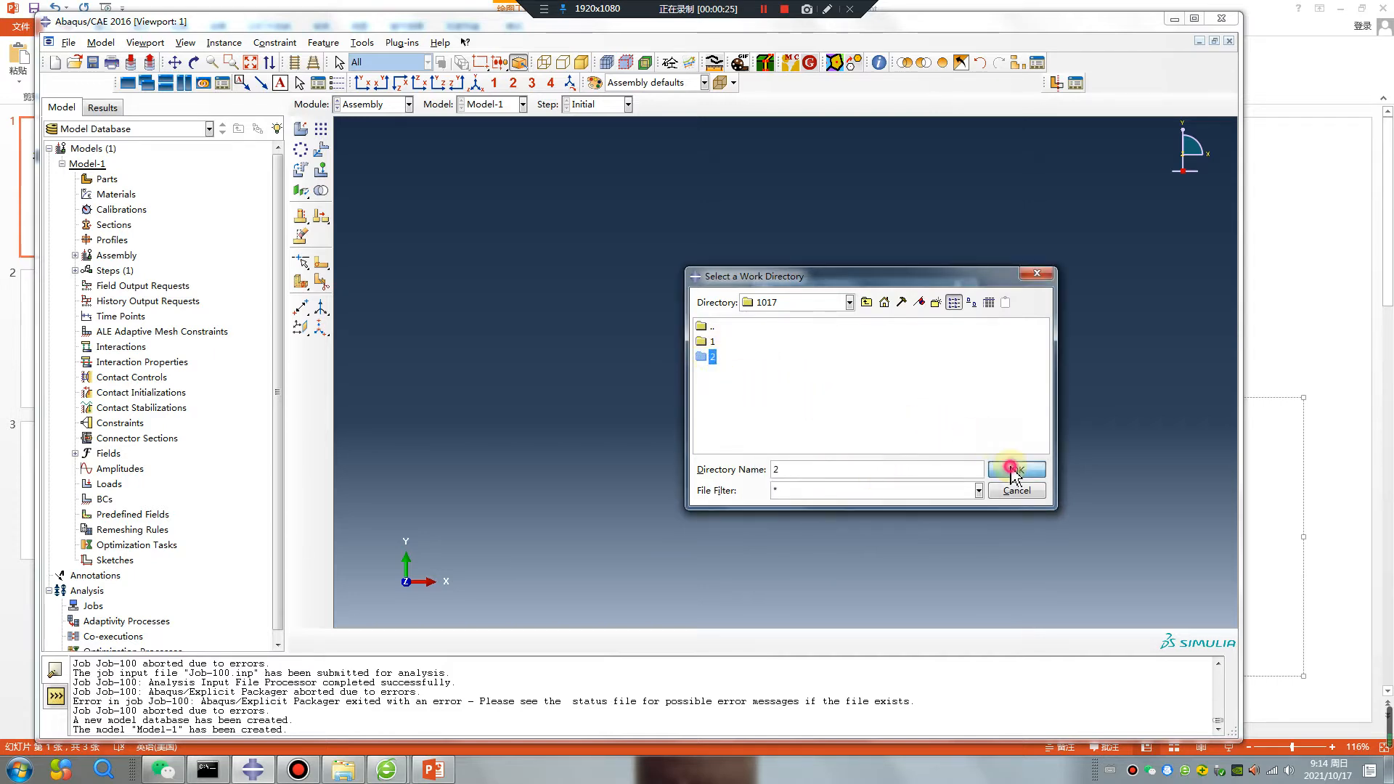
pyautogui.click(1015, 469)
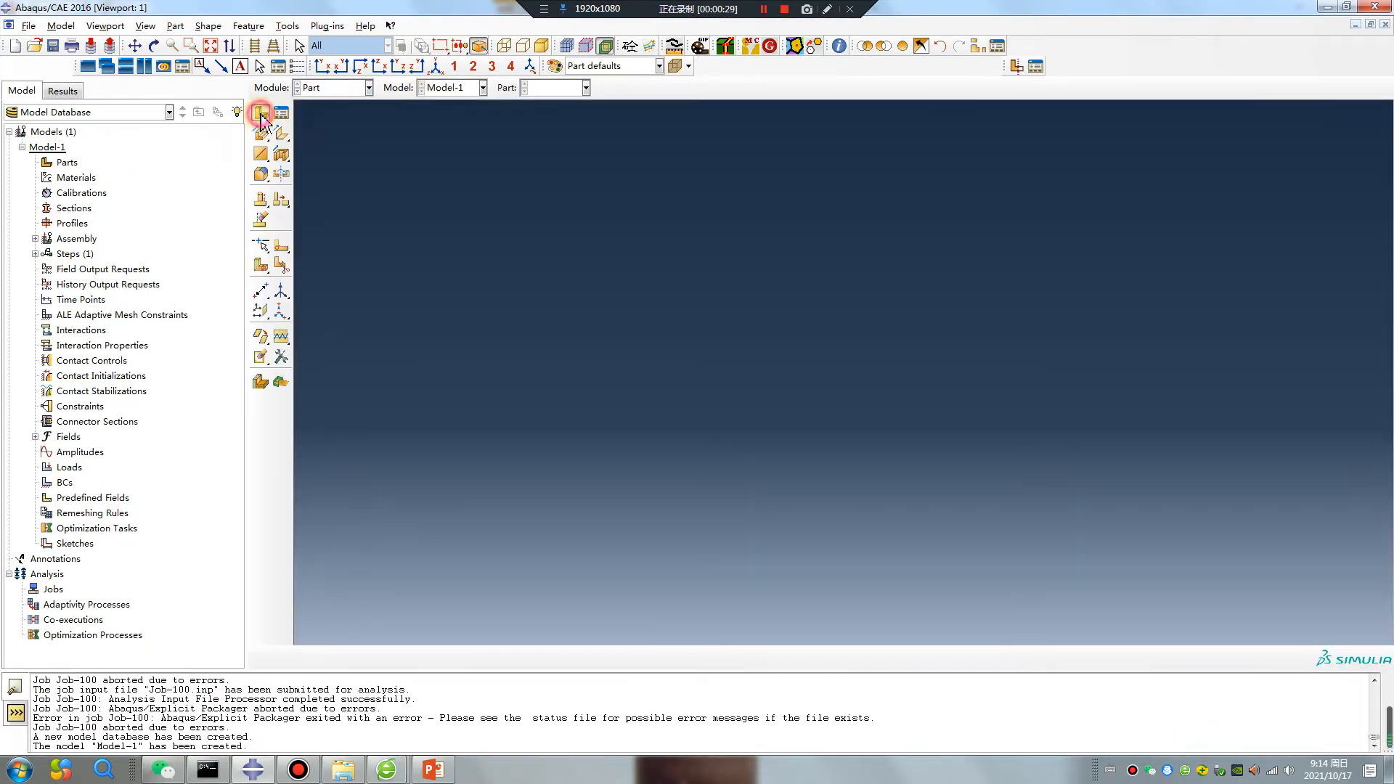
# Create Part-1 by sketching a rectangle profile and extruding it into a solid block
pyautogui.click(259, 113)
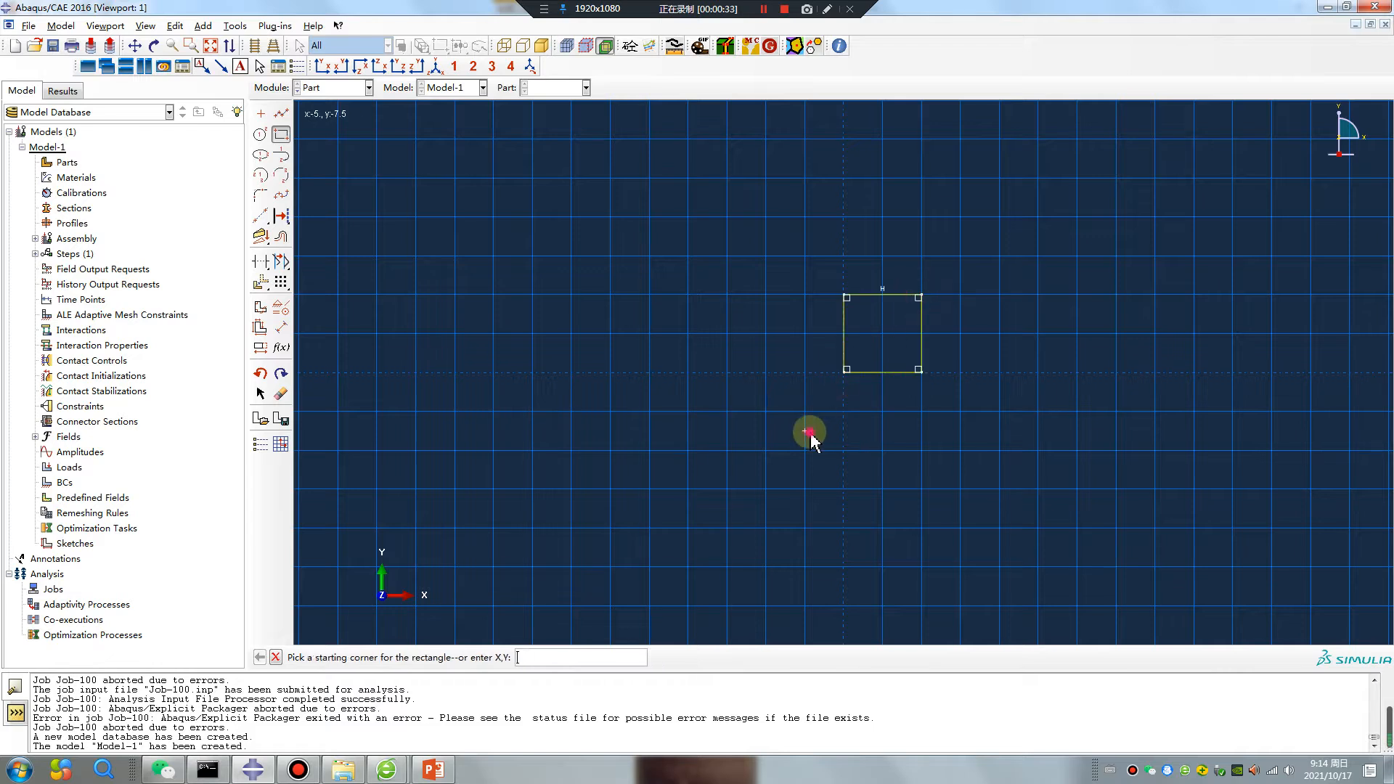
pyautogui.click(806, 431)
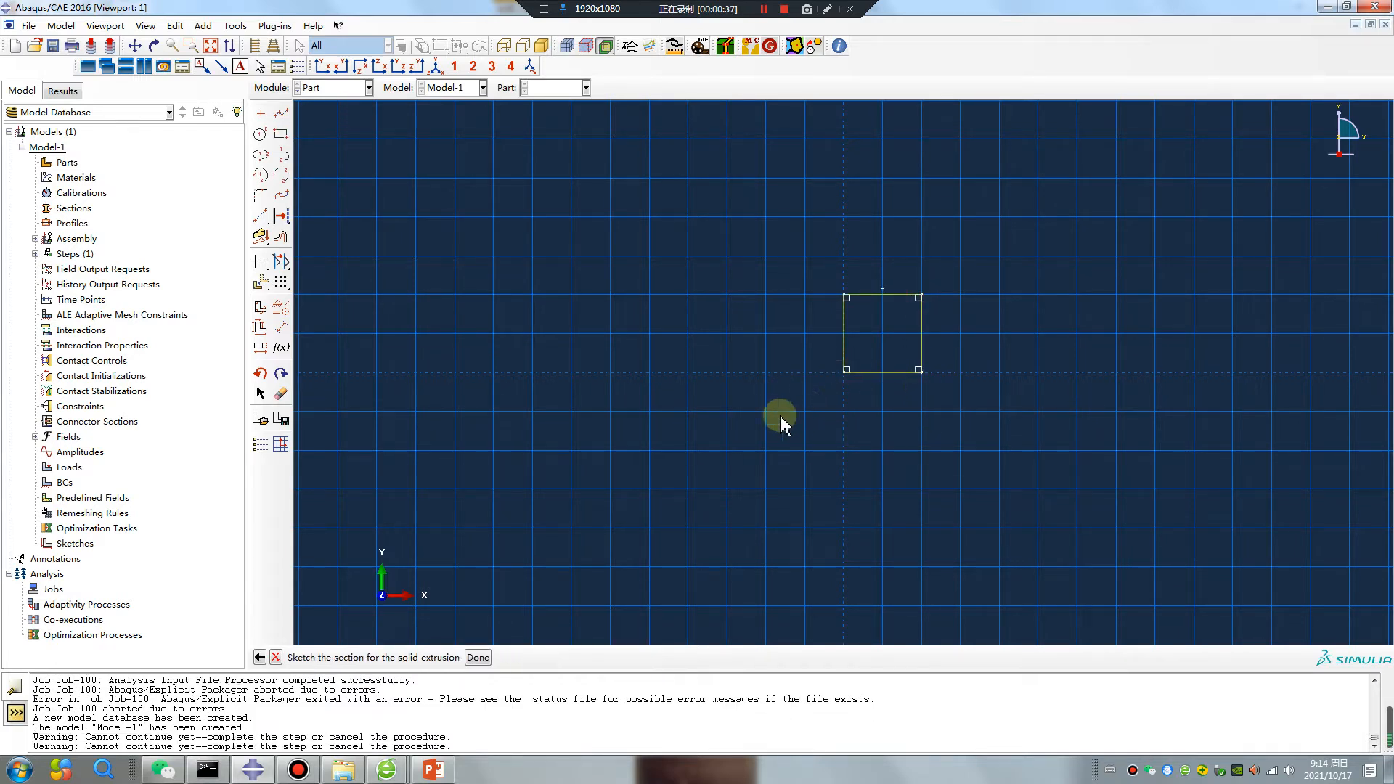
pyautogui.click(478, 657)
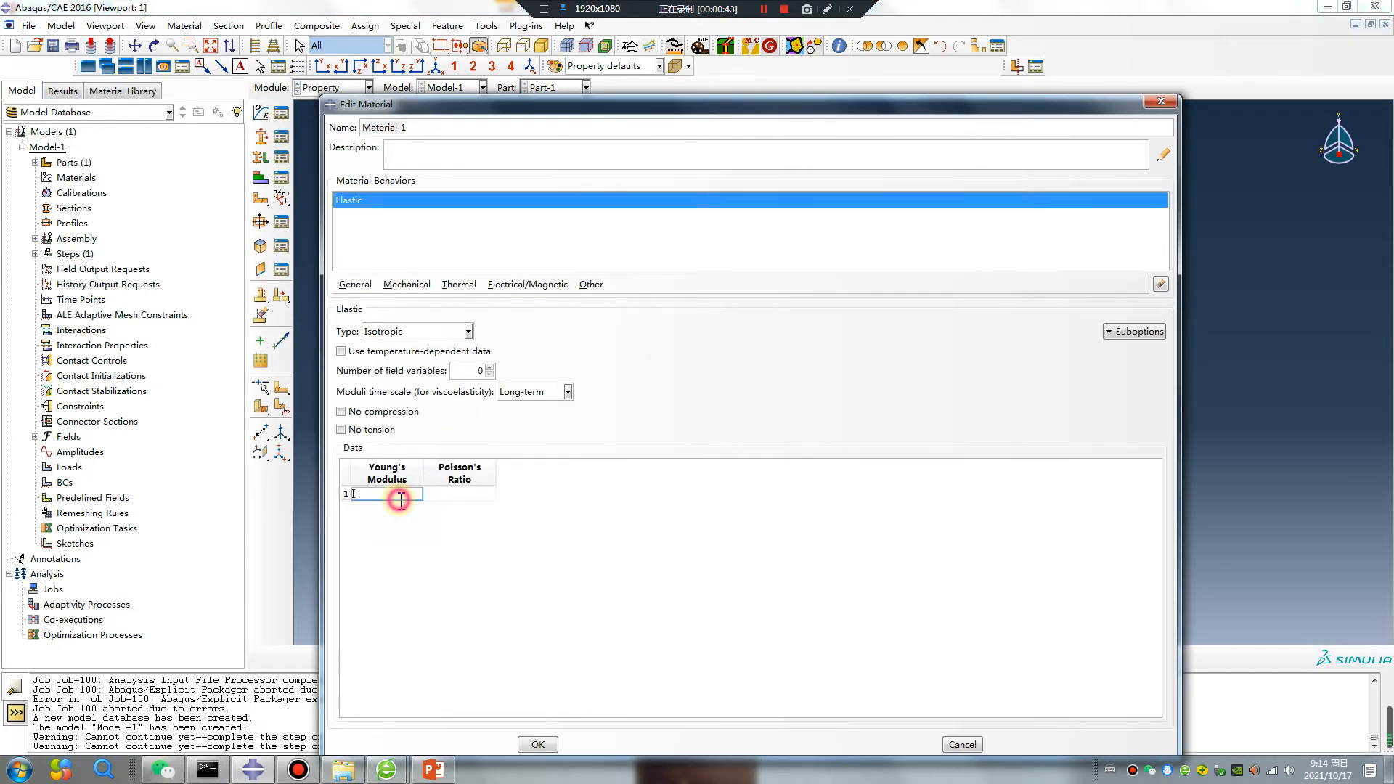
# Define elastic Material-1 (E 2e5, nu 0.3), a solid homogeneous section, and assign it to the block
pyautogui.write('2e5')
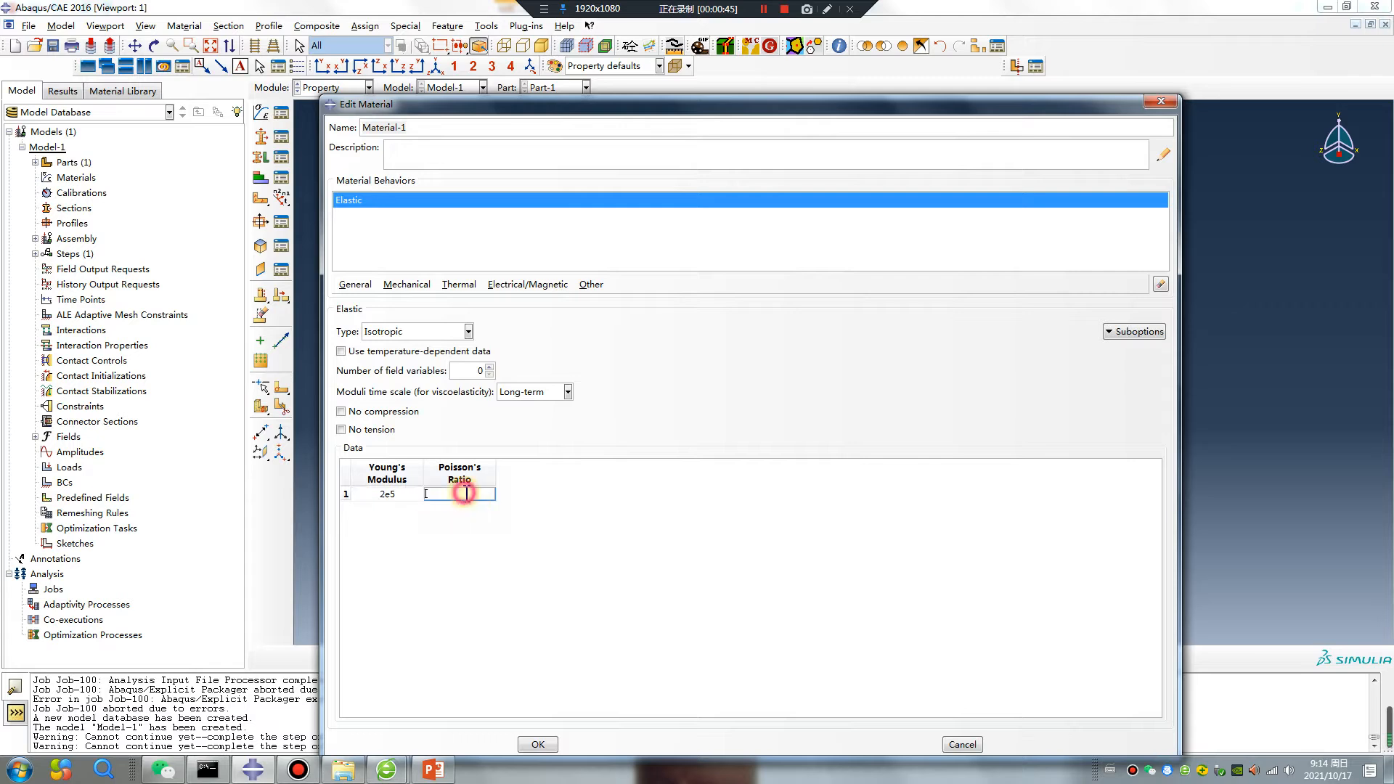
pyautogui.write('0.3')
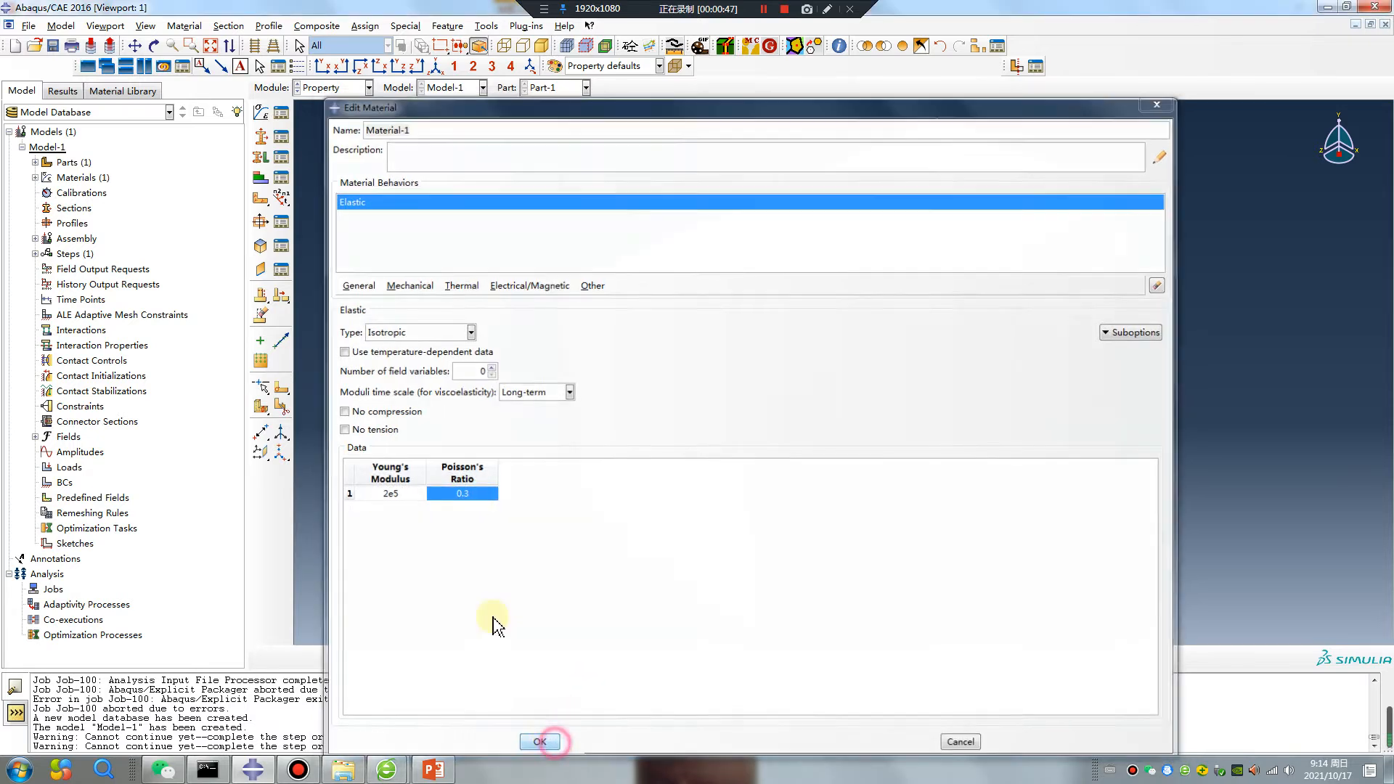
pyautogui.click(540, 741)
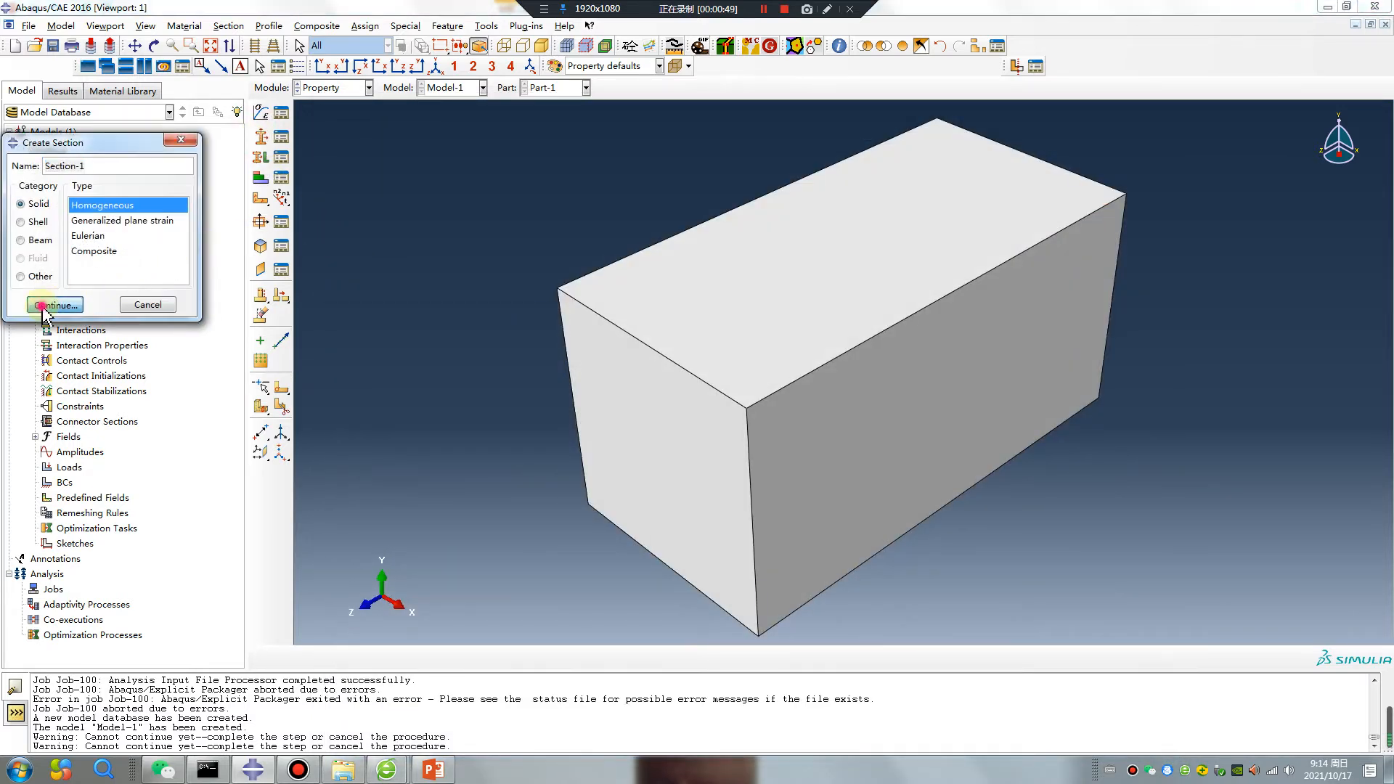
pyautogui.click(52, 304)
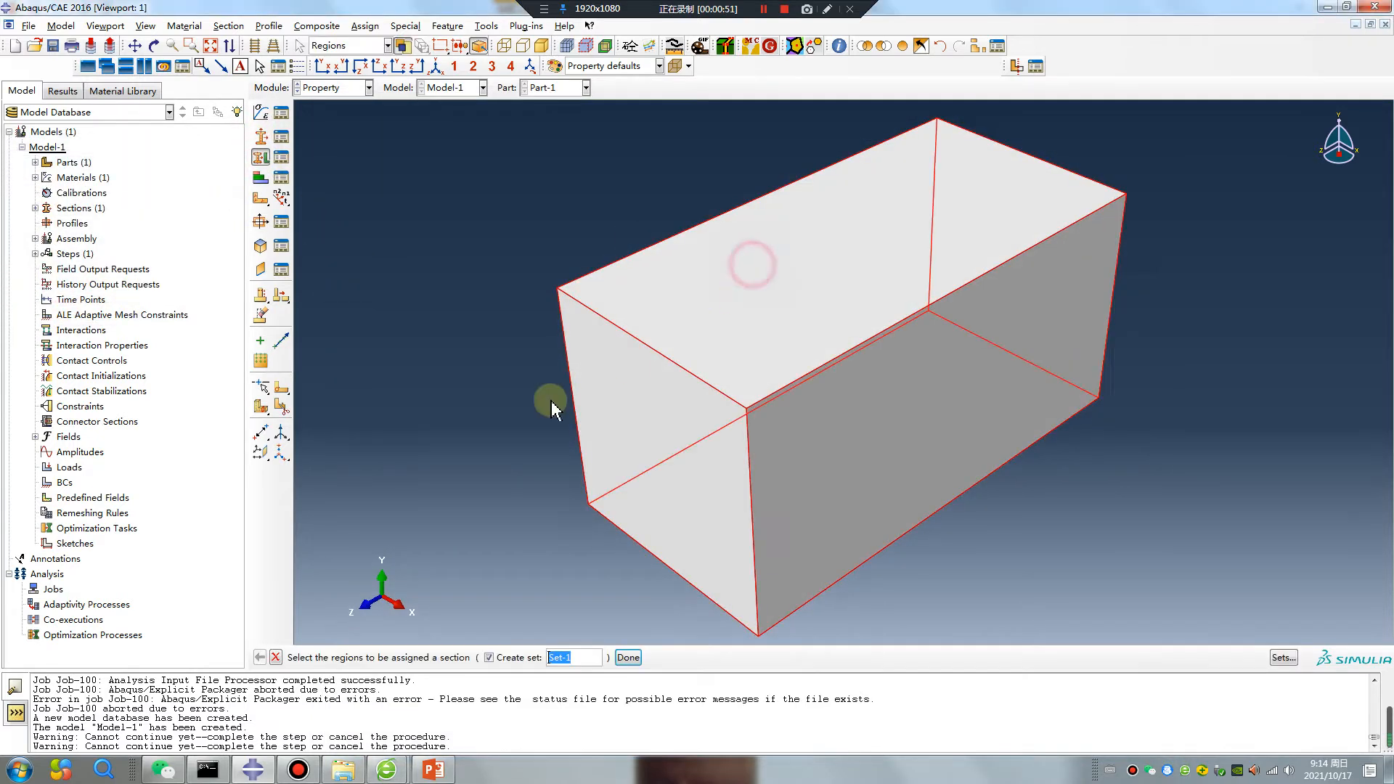
pyautogui.click(367, 87)
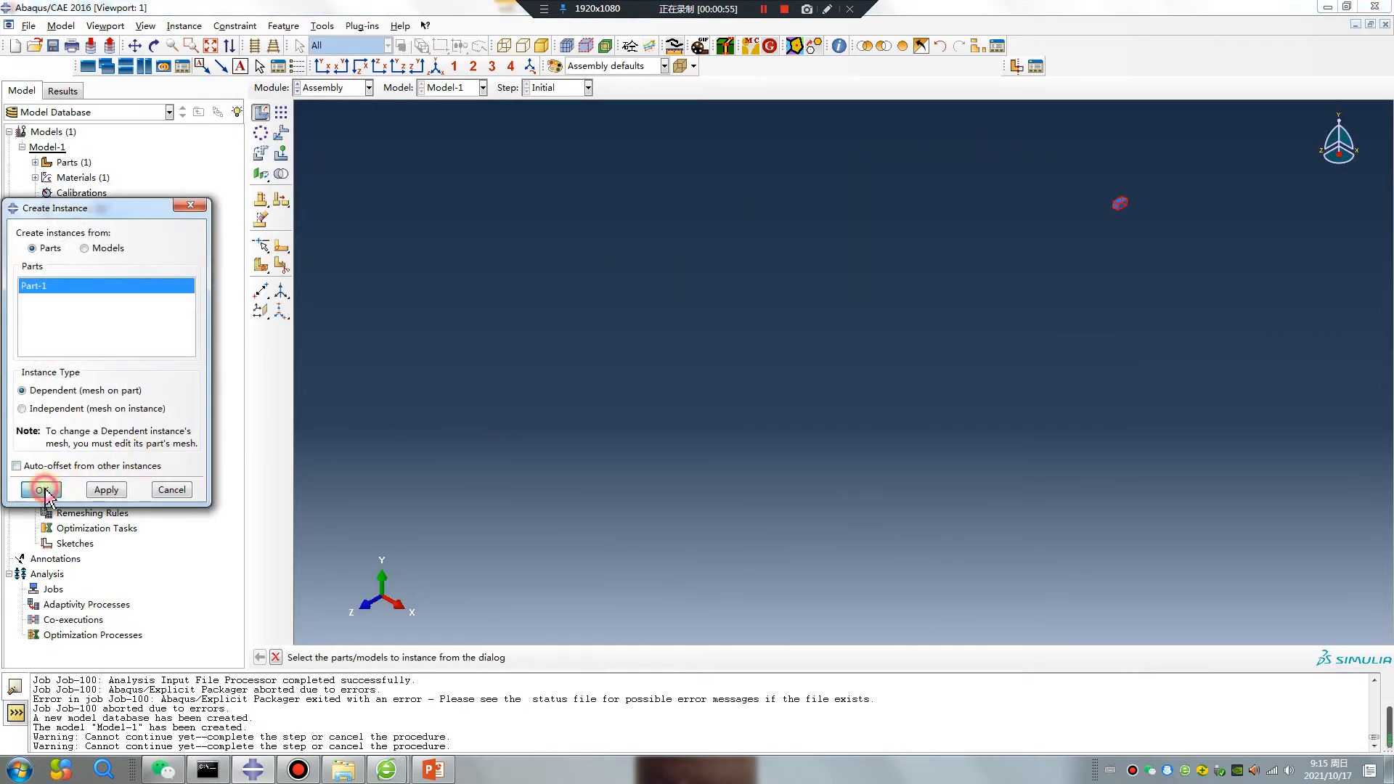
# Instance Part-1, add Step-1, and fix one end of the meshed block with an encastre BC-1
pyautogui.click(40, 490)
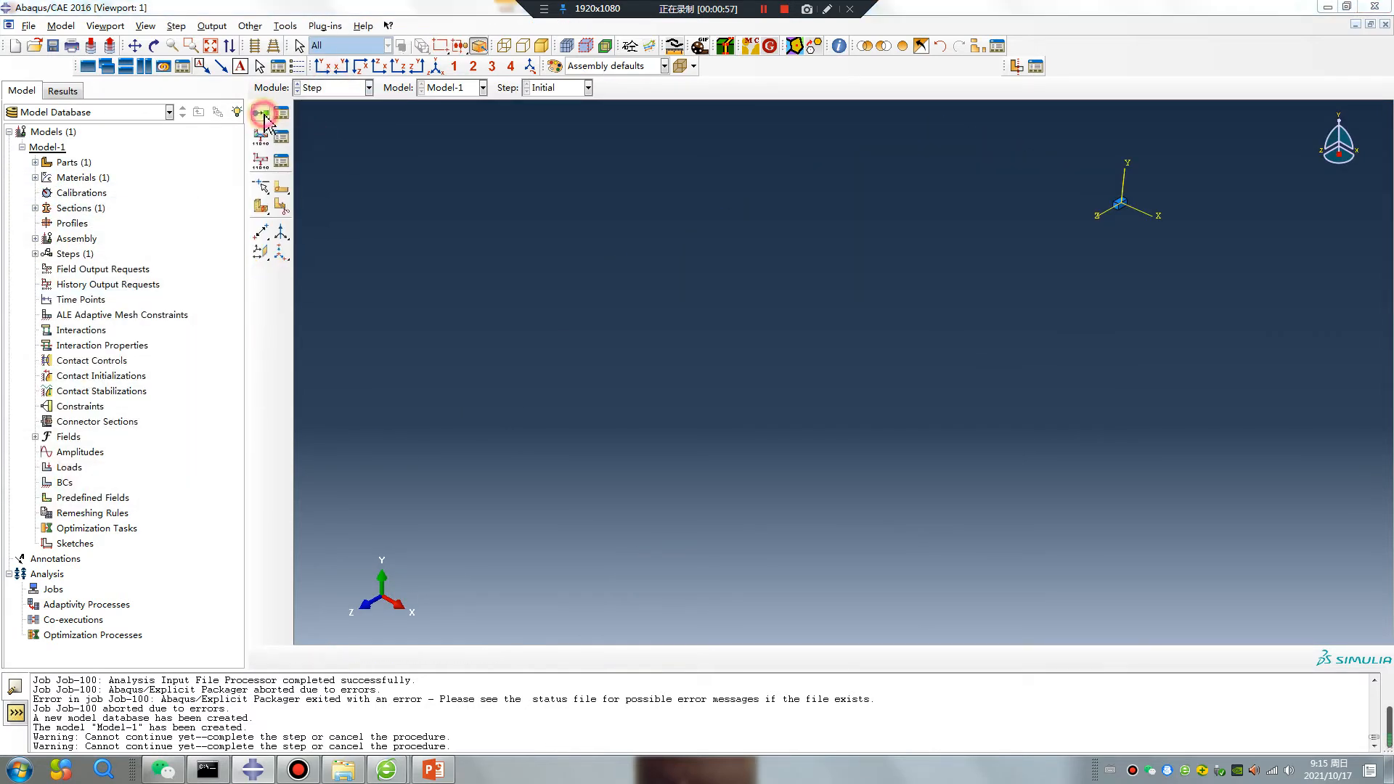
pyautogui.click(260, 113)
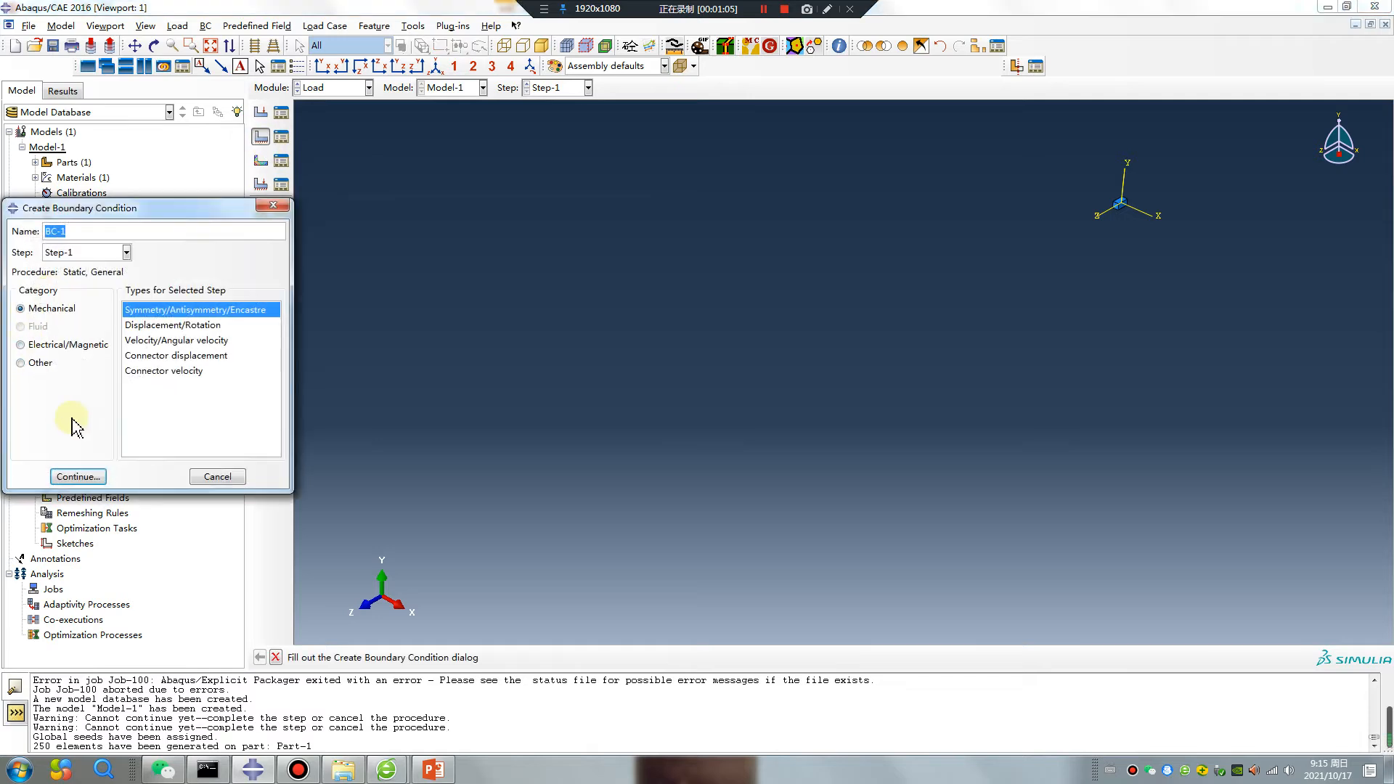
pyautogui.click(78, 476)
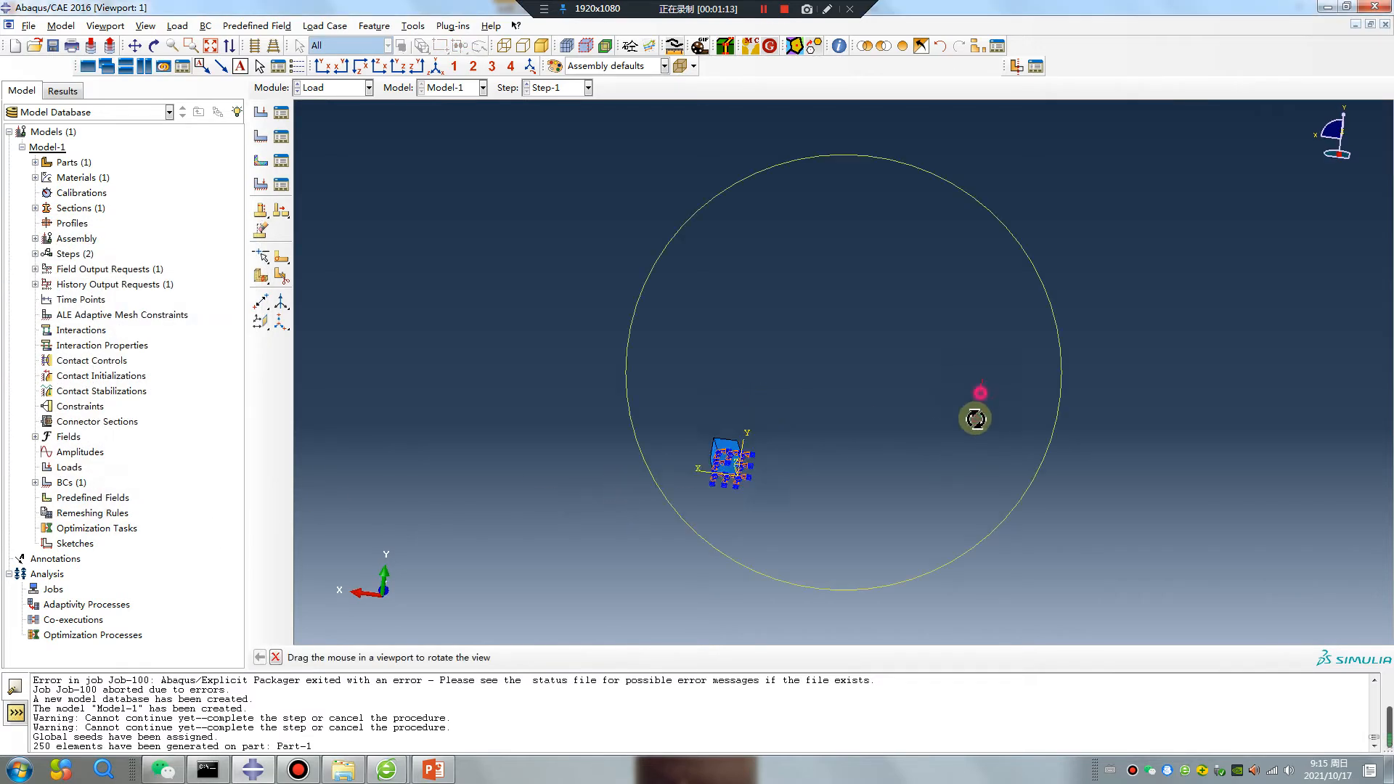
pyautogui.moveTo(975, 418); pyautogui.dragTo(769, 554)
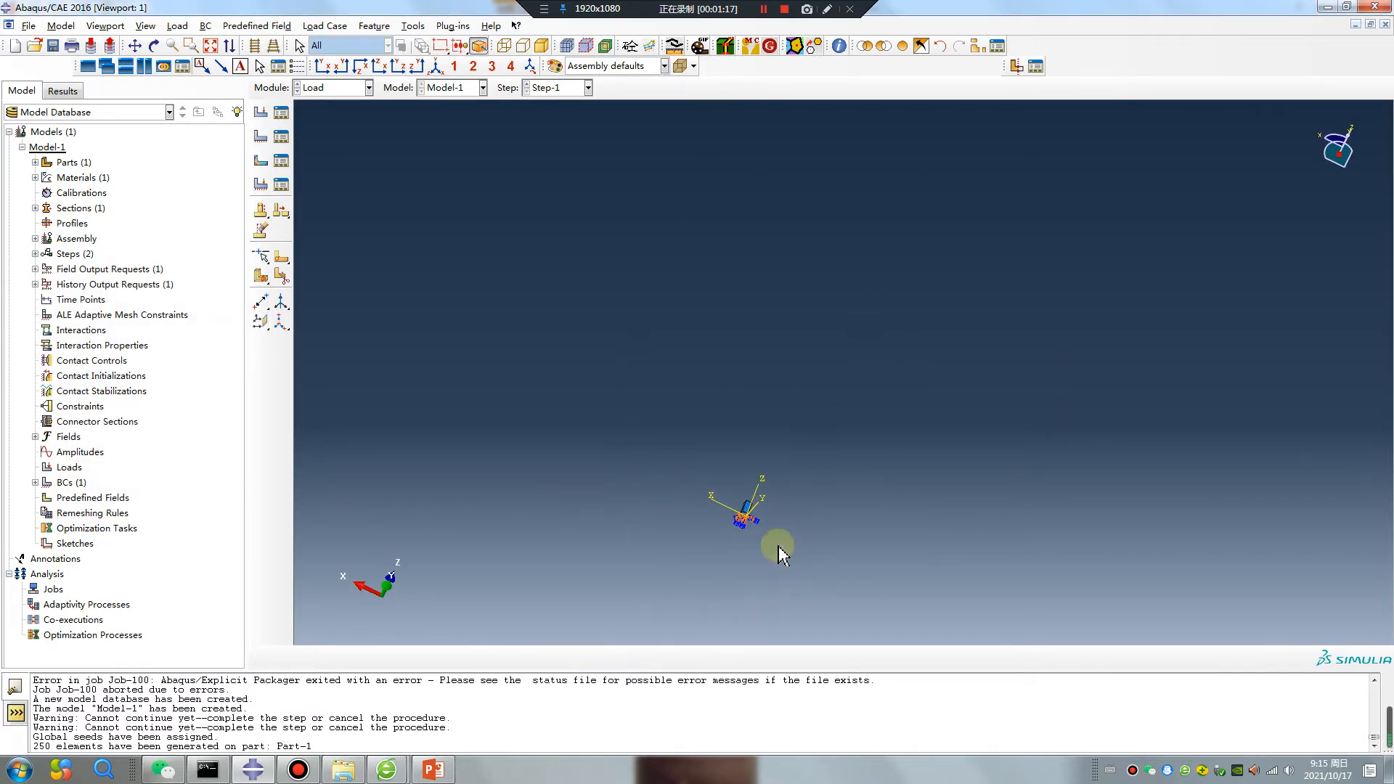
pyautogui.moveTo(777, 547); pyautogui.dragTo(654, 498)
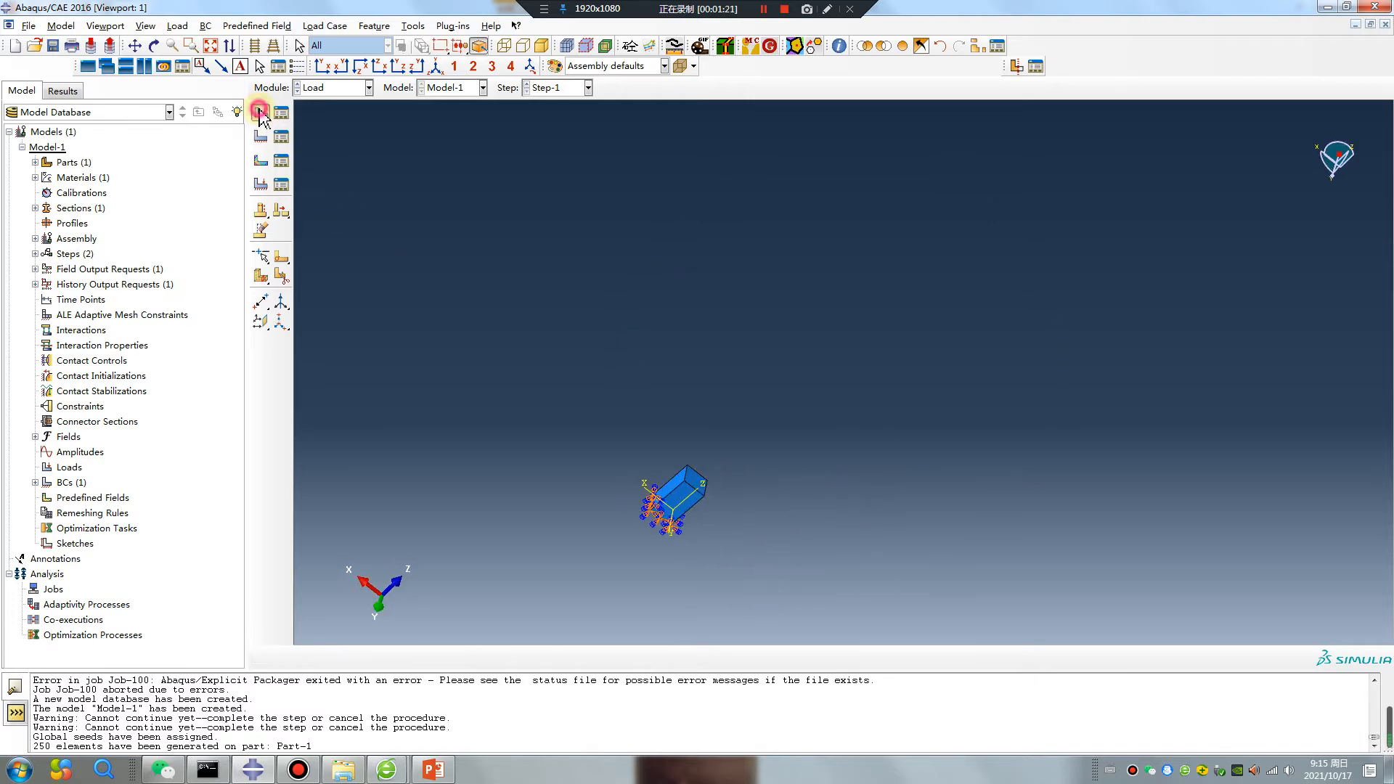
# Apply a load to a face of the block and save the model database as 2.cae
pyautogui.click(260, 112)
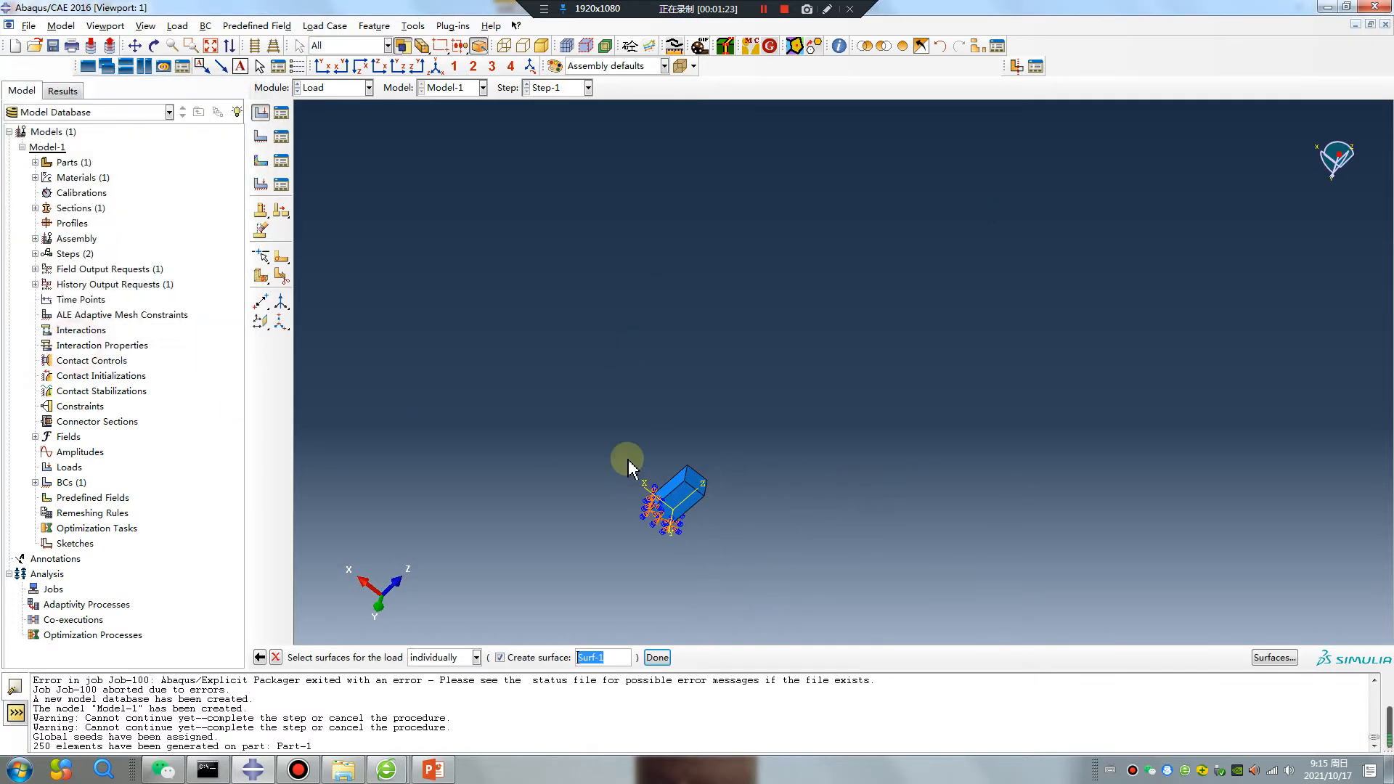
pyautogui.click(657, 657)
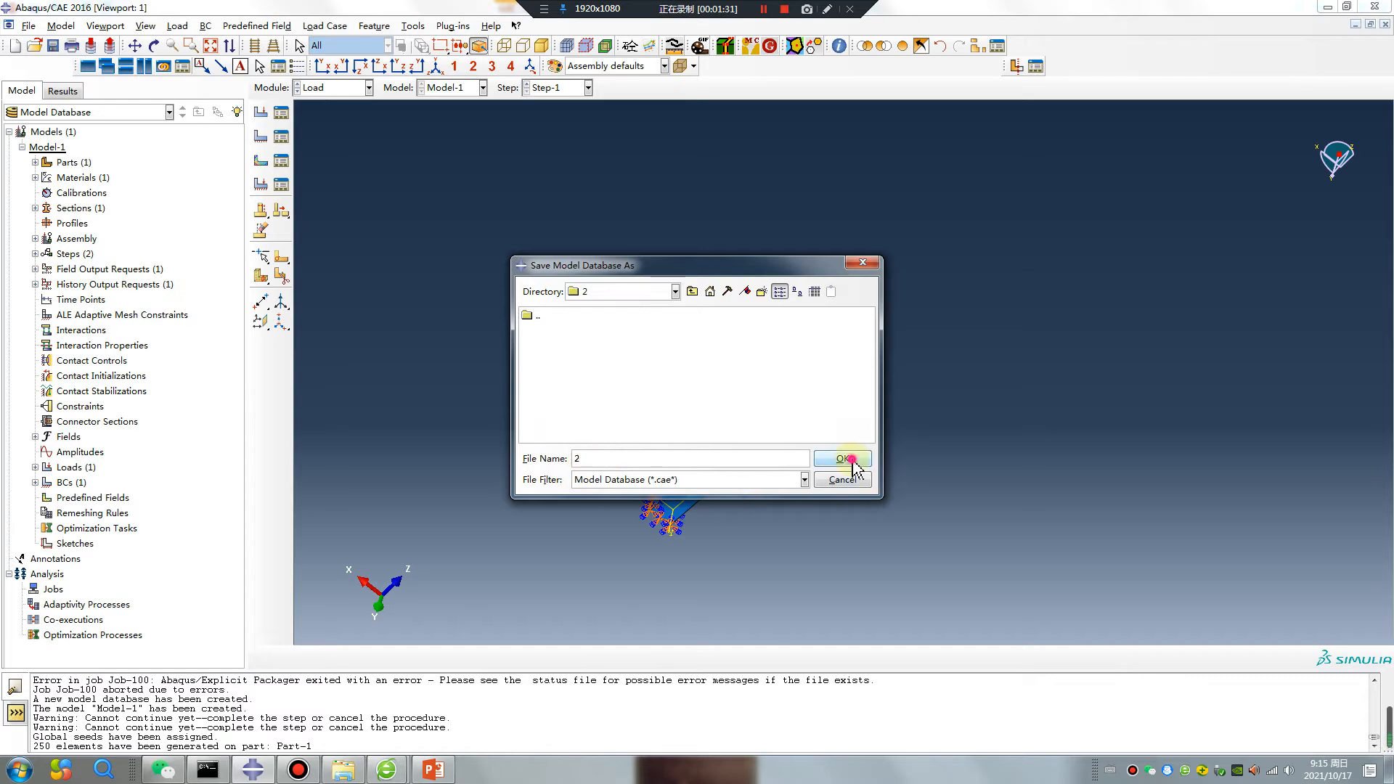
pyautogui.click(841, 458)
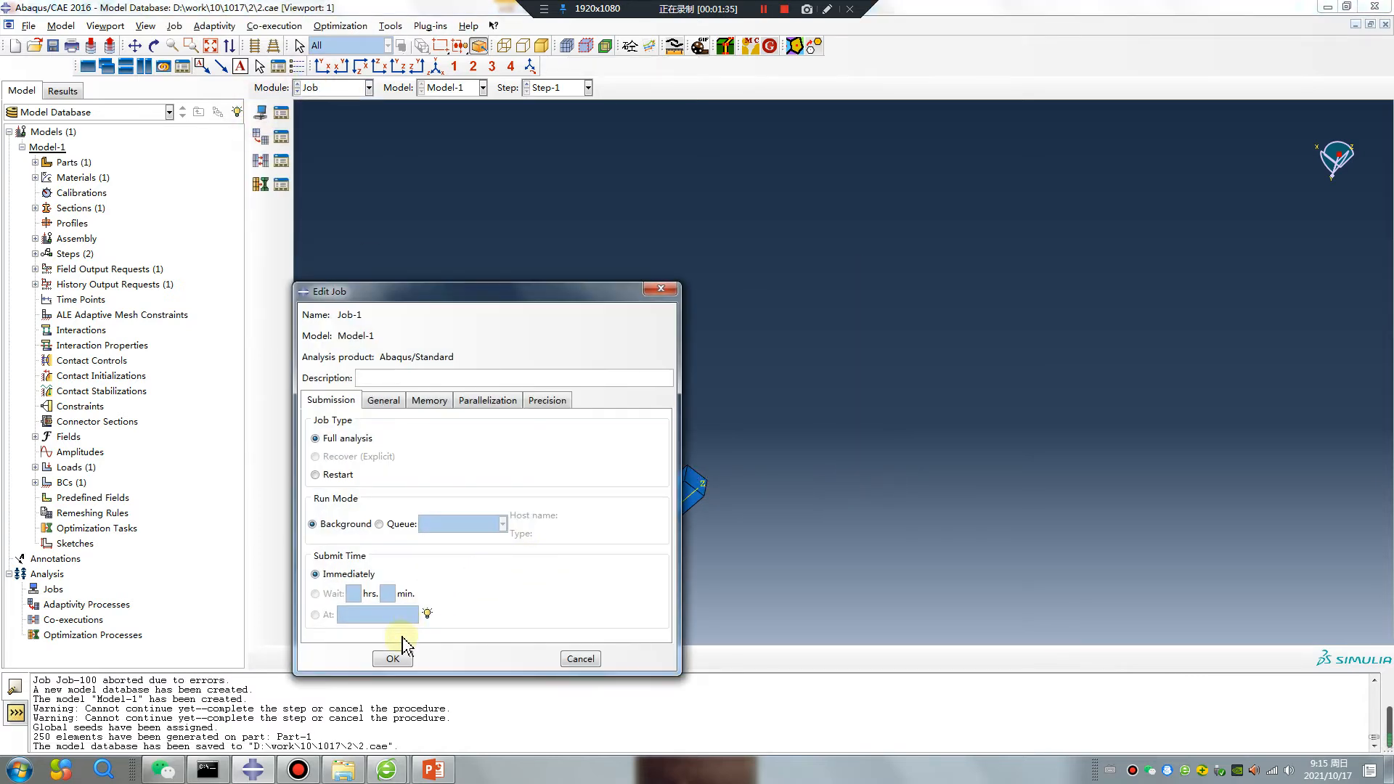
# Create Job-1 with defaults, submit it, and open its completed results in Visualization
pyautogui.click(392, 658)
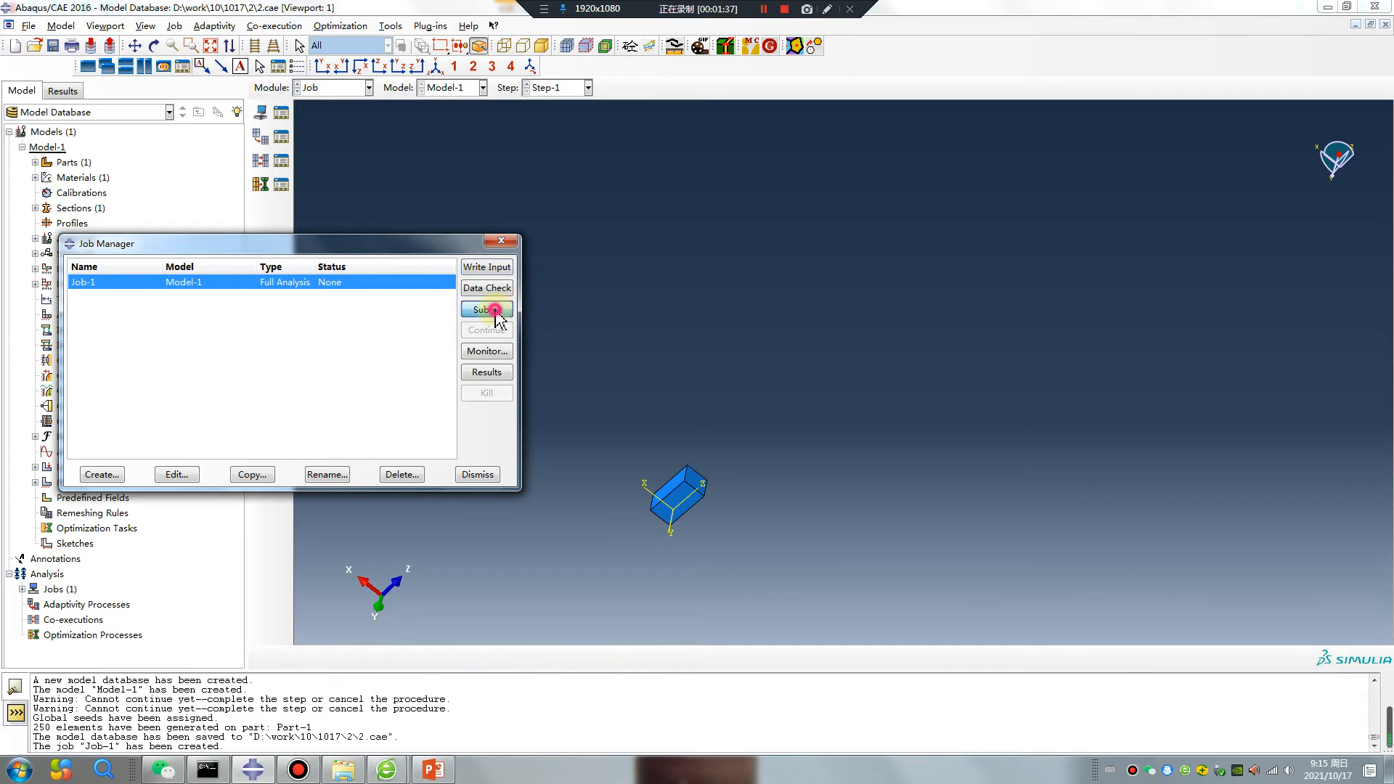
pyautogui.click(486, 309)
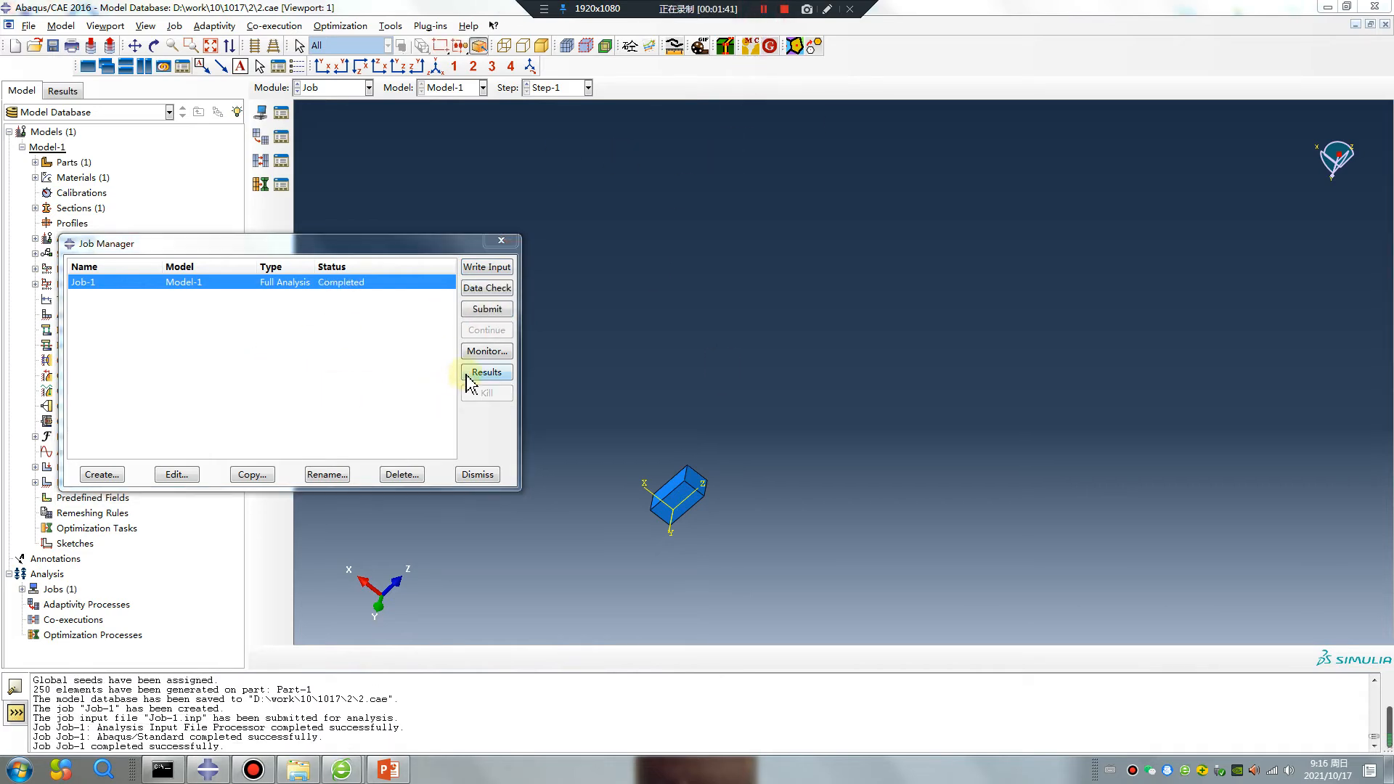
pyautogui.click(486, 372)
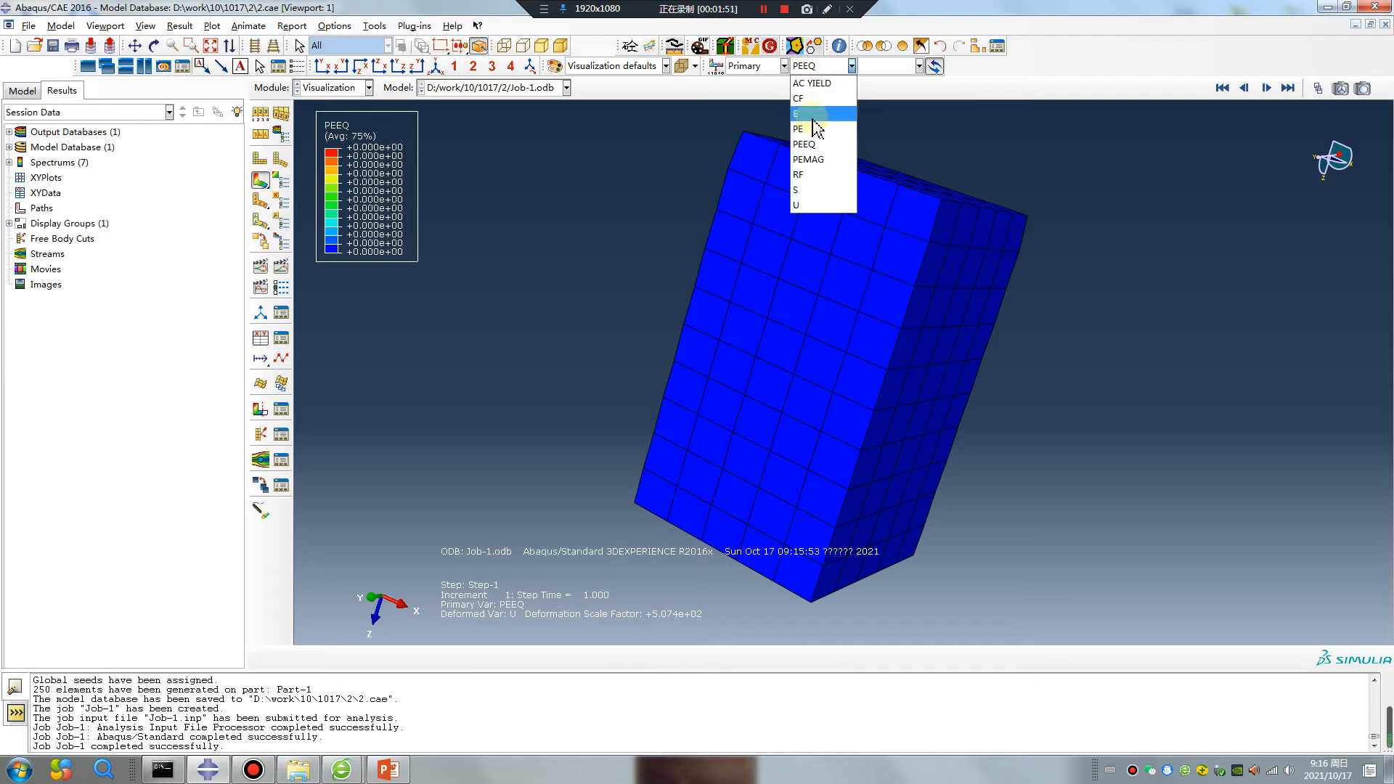
# Plot the strain then Mises stress contours and start Create Field Output from fields
pyautogui.click(798, 113)
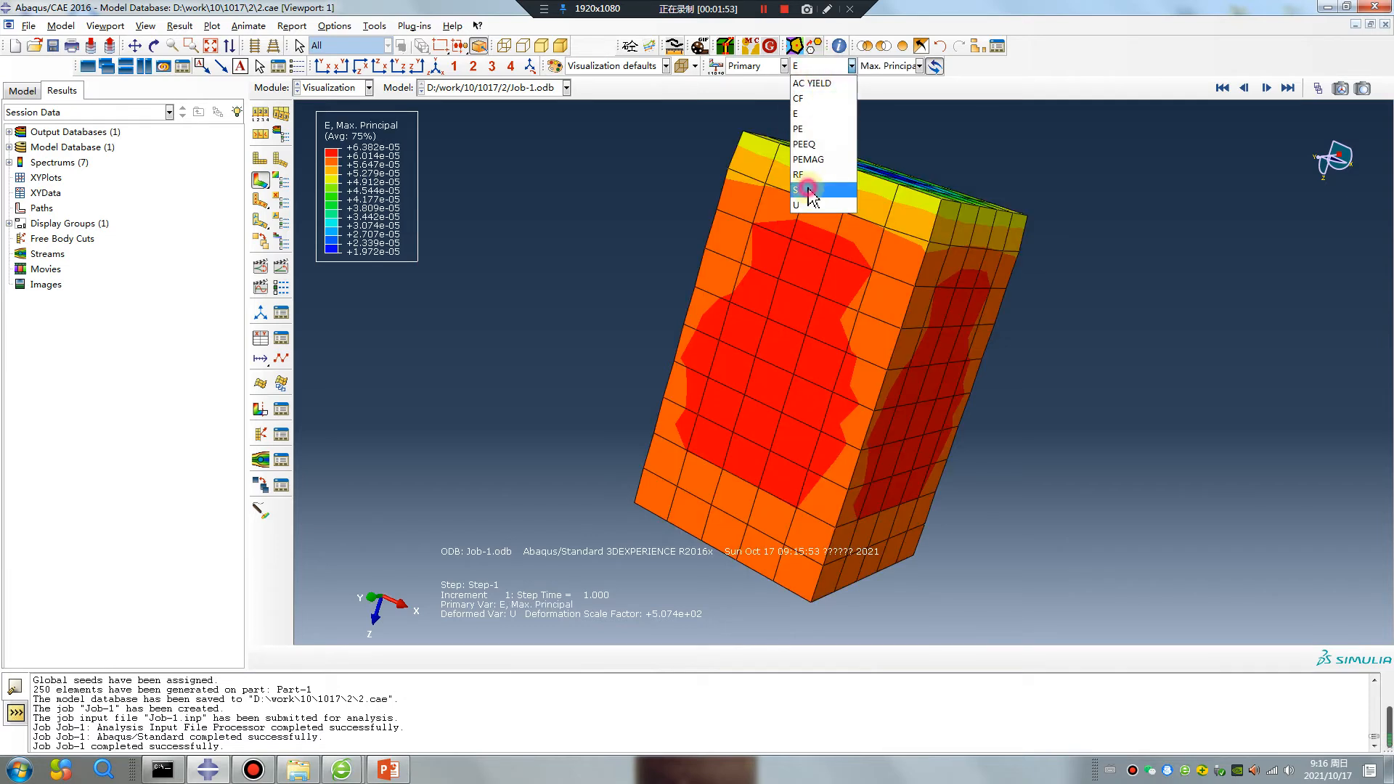
pyautogui.click(800, 189)
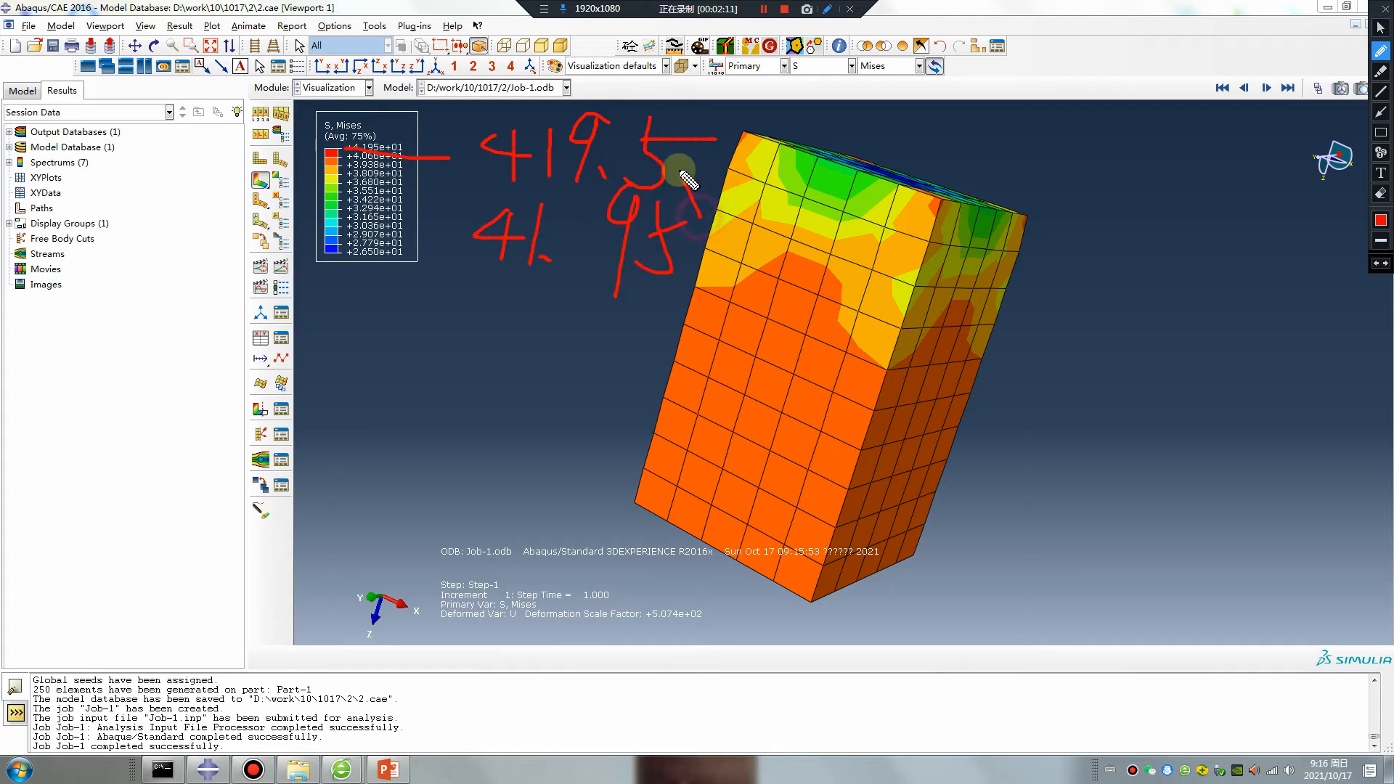
pyautogui.moveTo(566, 214)
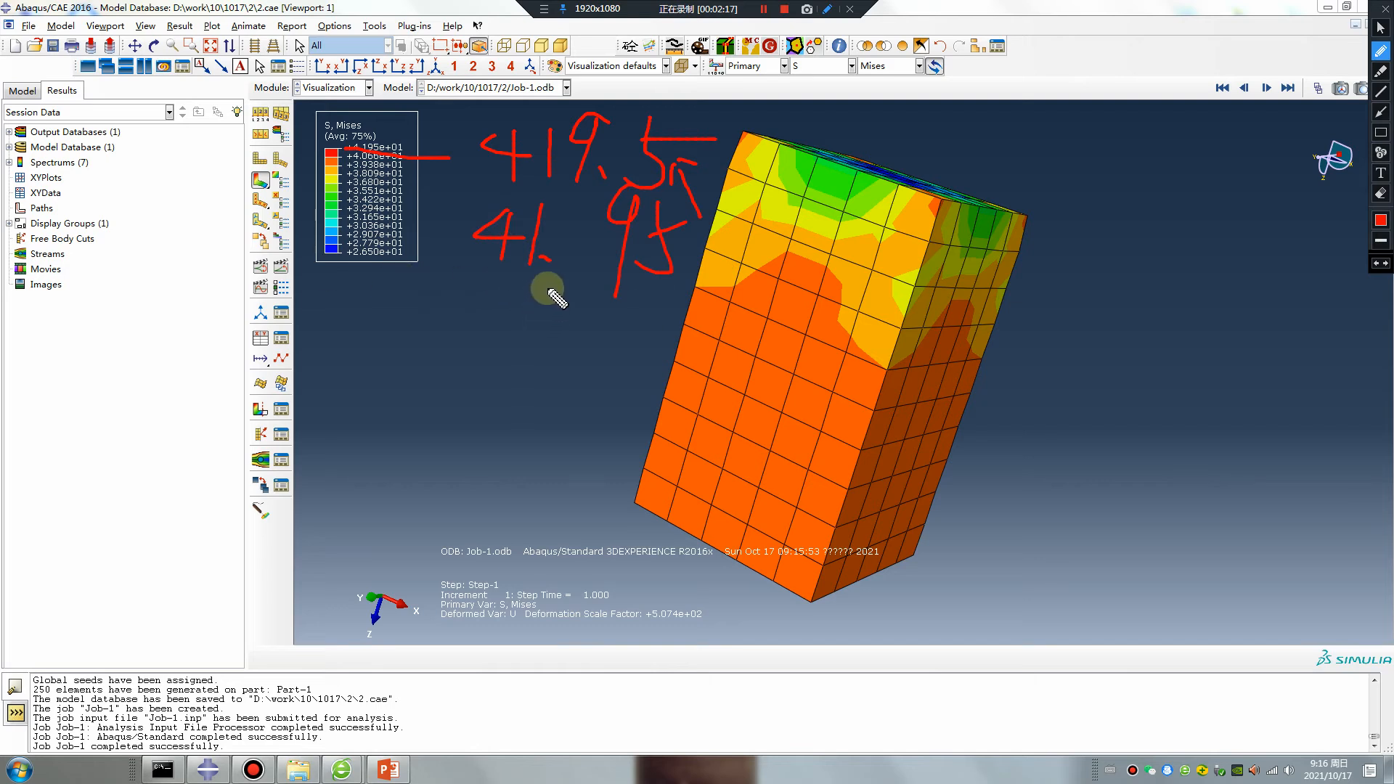
pyautogui.click(374, 27)
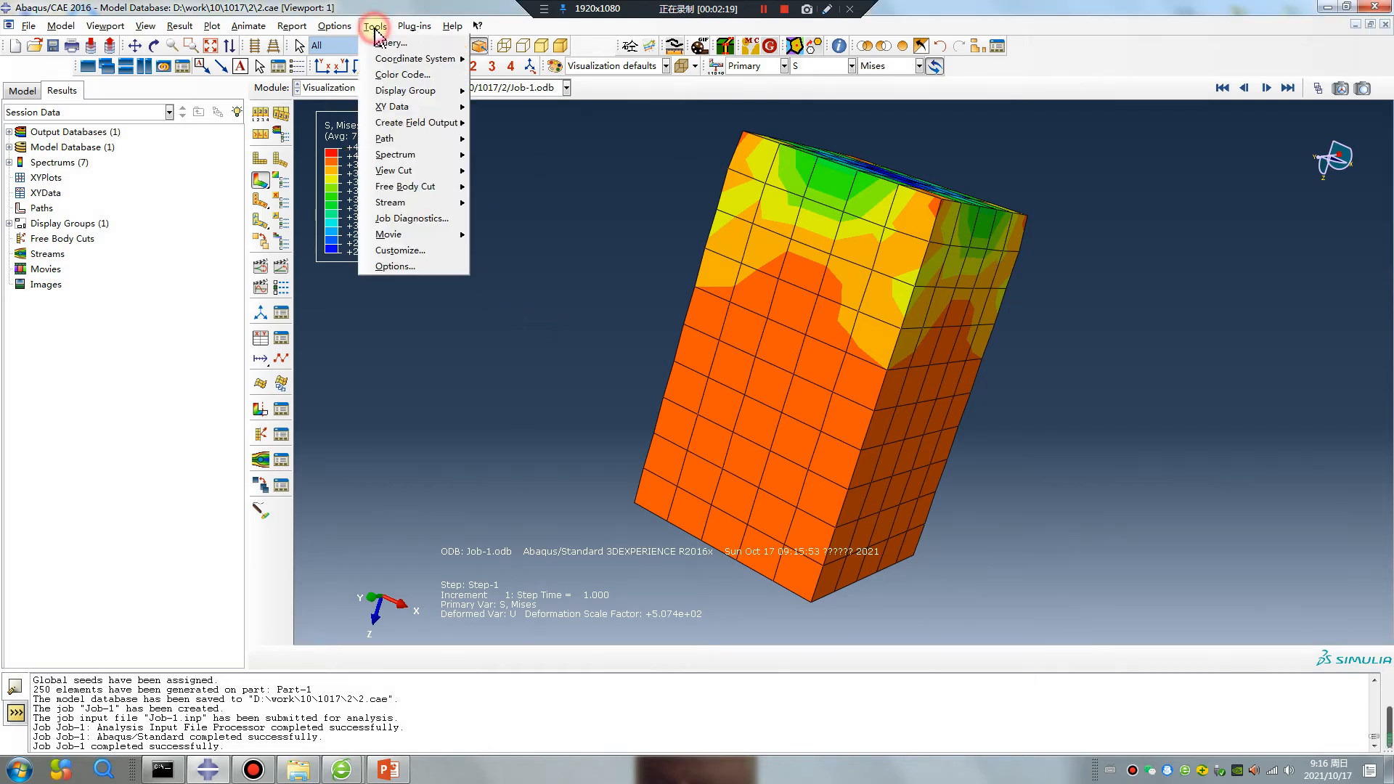
pyautogui.moveTo(405, 125)
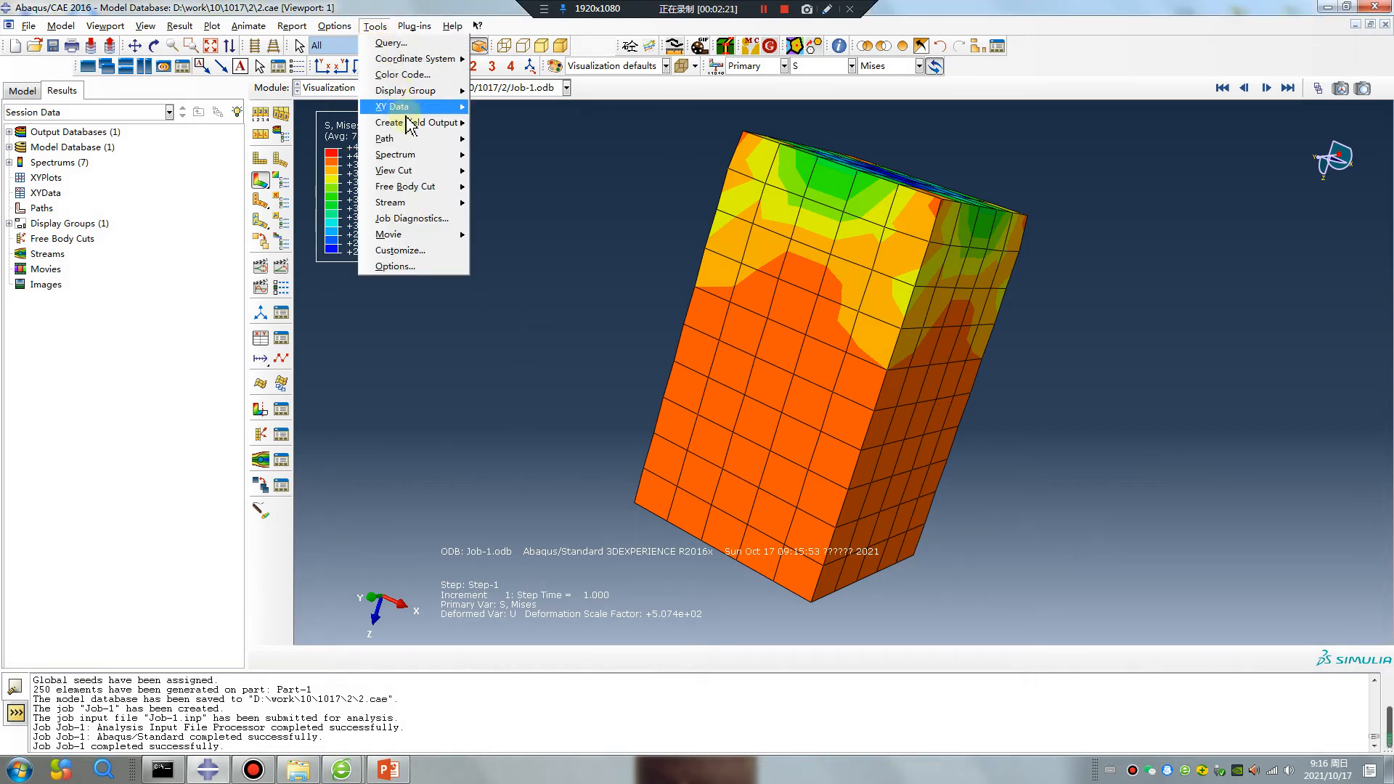
pyautogui.moveTo(415, 122)
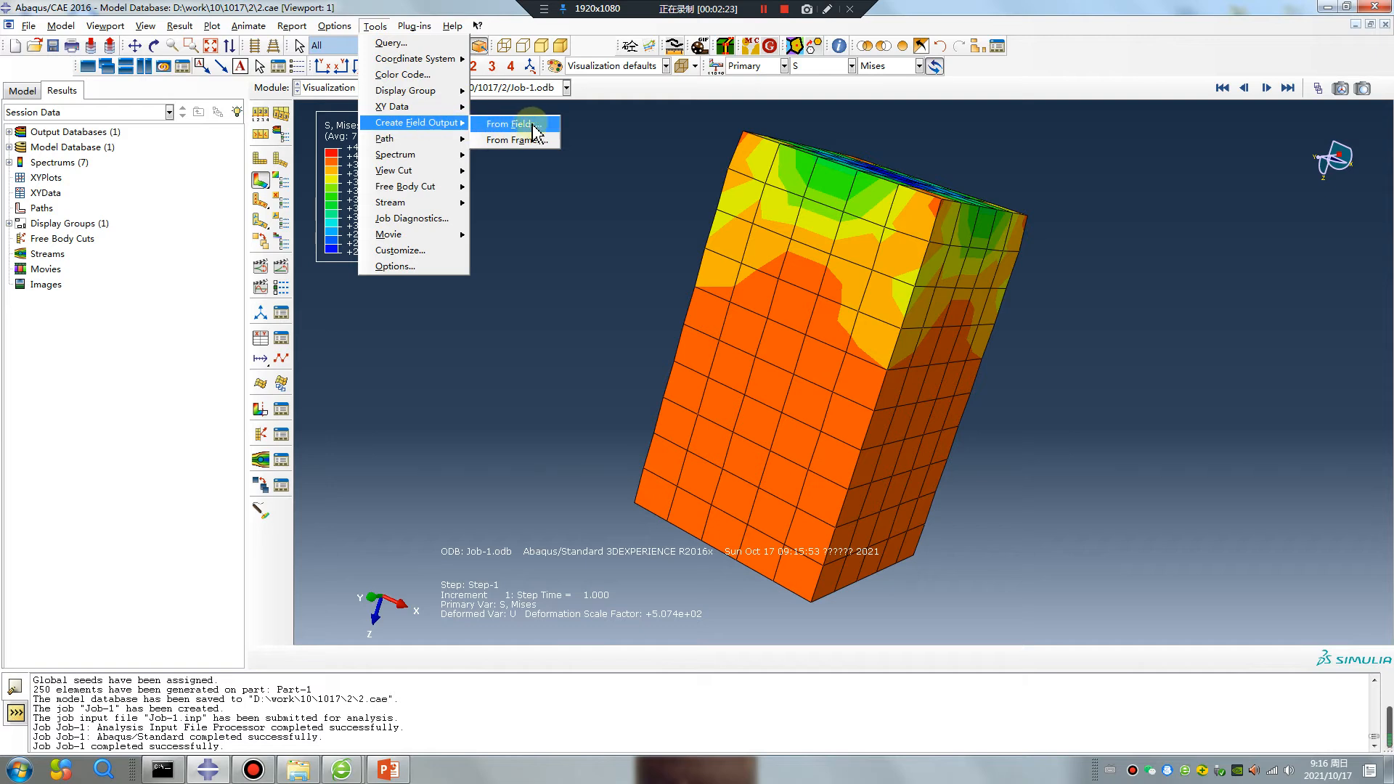
pyautogui.click(504, 124)
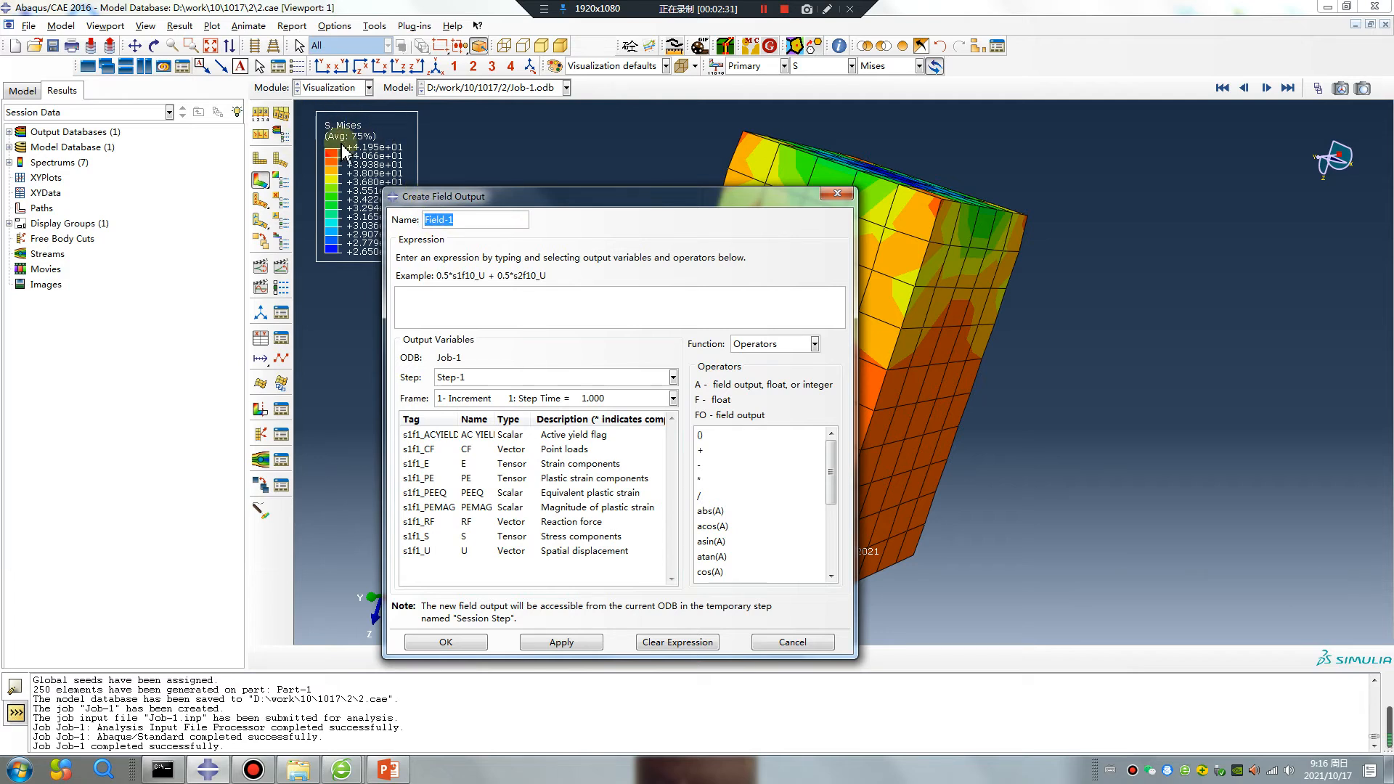
pyautogui.moveTo(389, 108)
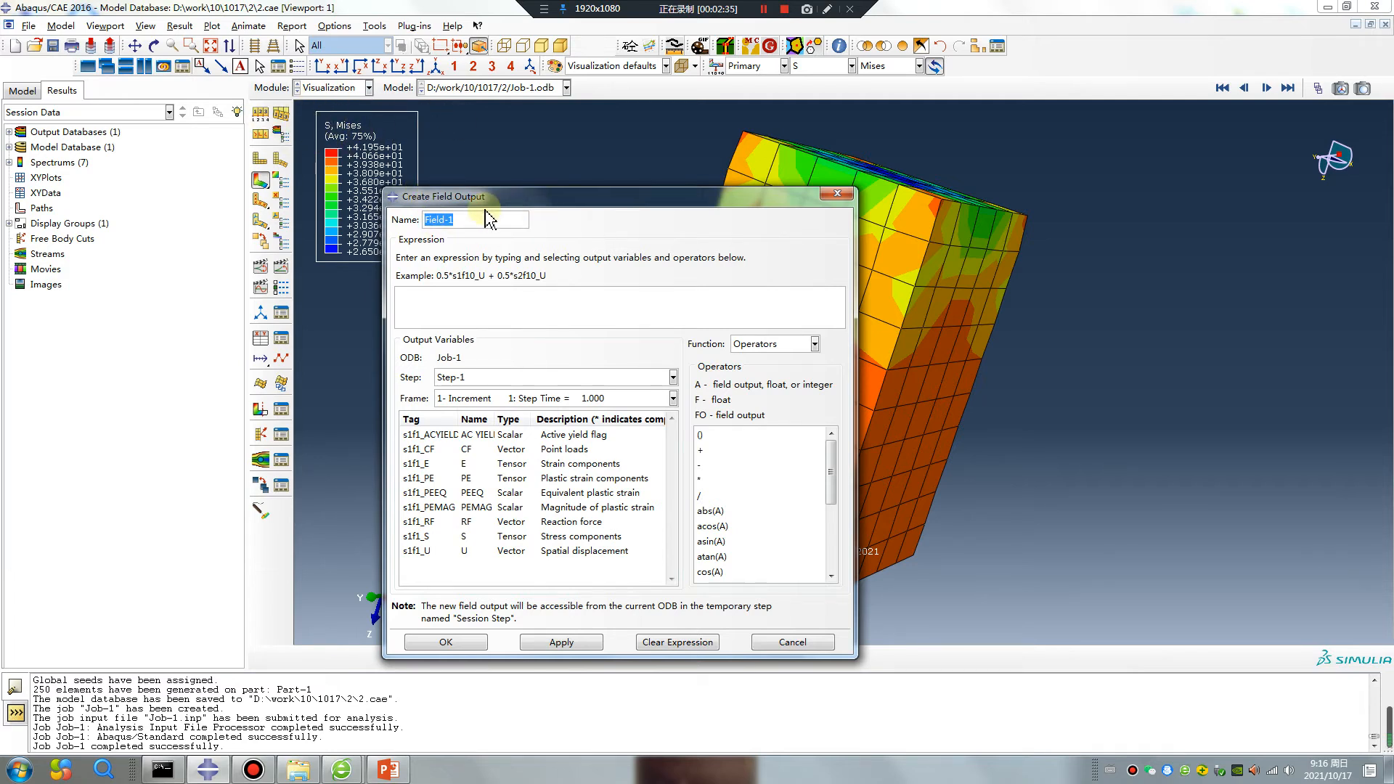
# Name the field S, and make a first attempt at the Mises*10 expression, then clear it
pyautogui.write('S, Mises')
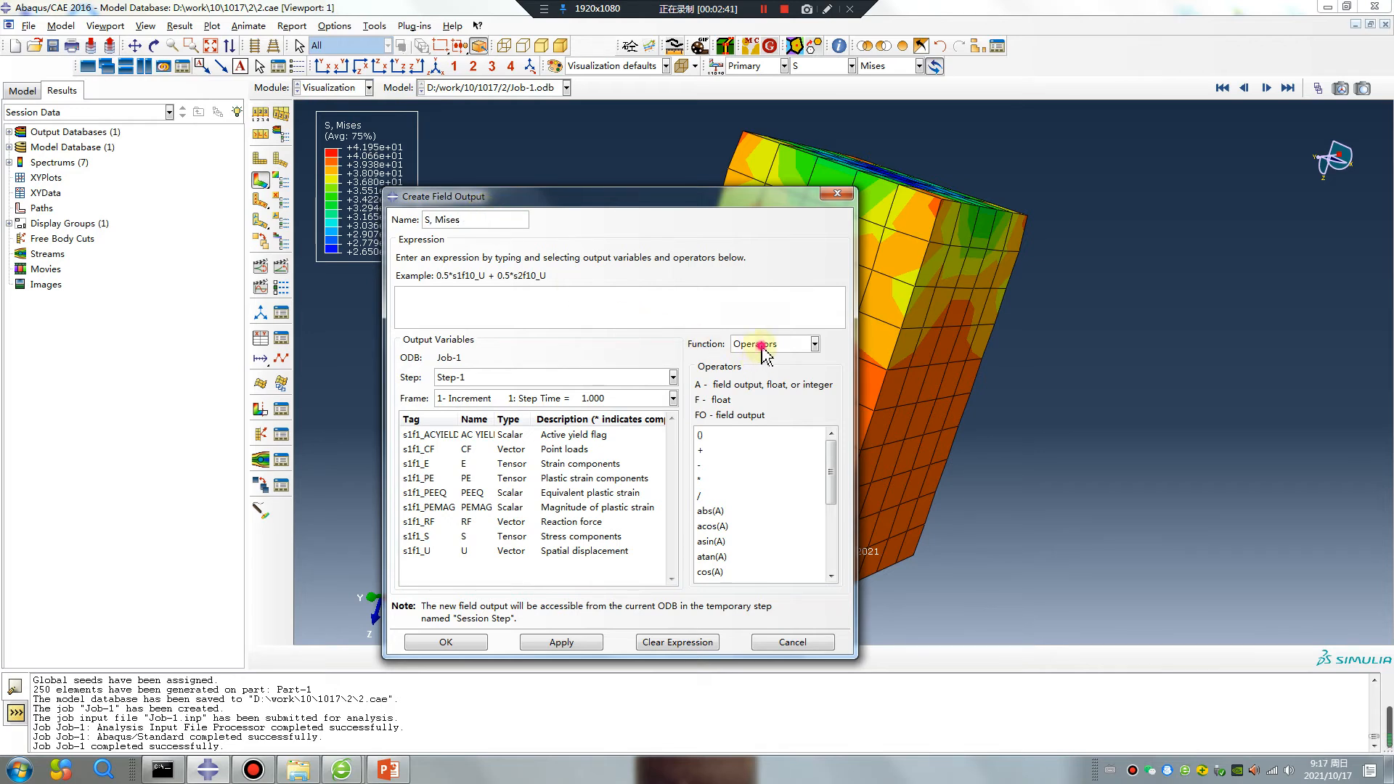
pyautogui.click(814, 343)
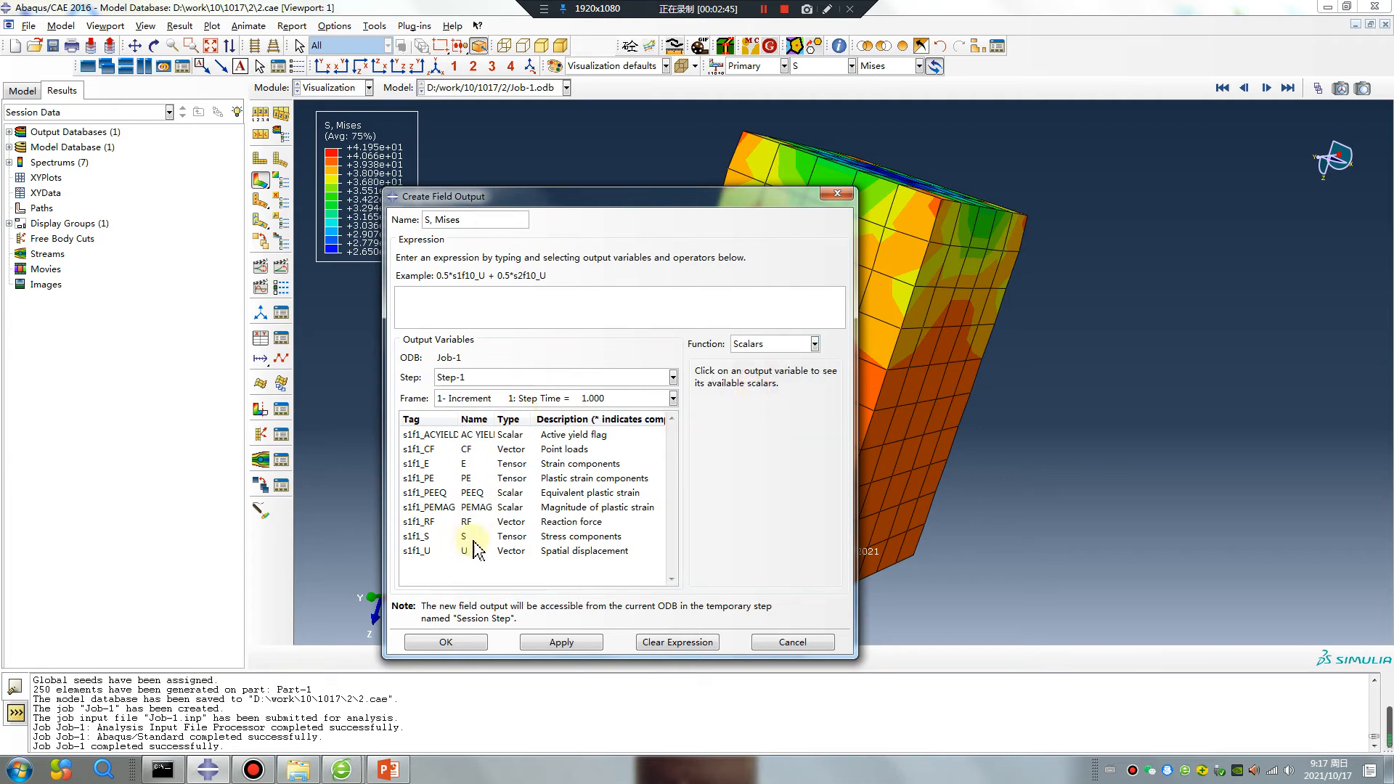
pyautogui.click(464, 535)
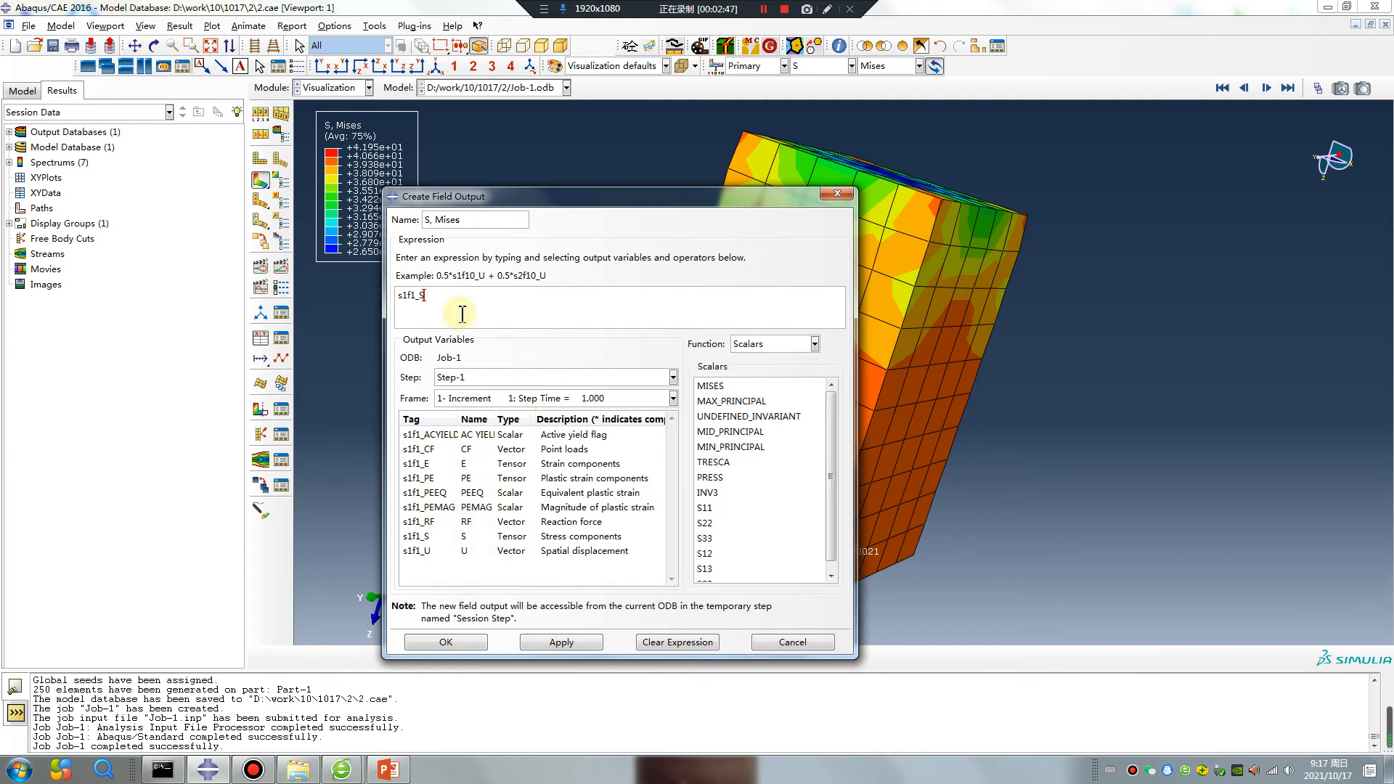
pyautogui.write('1')
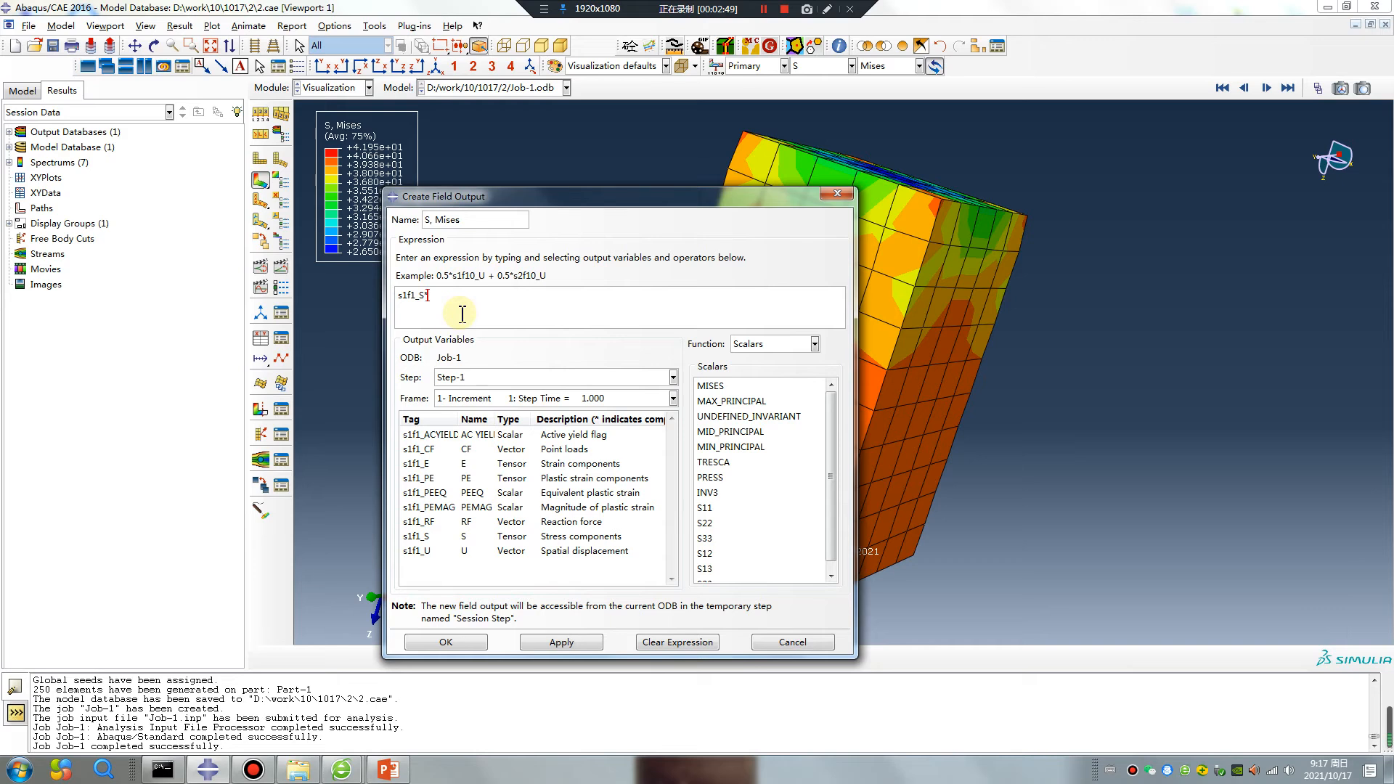
pyautogui.write('*10')
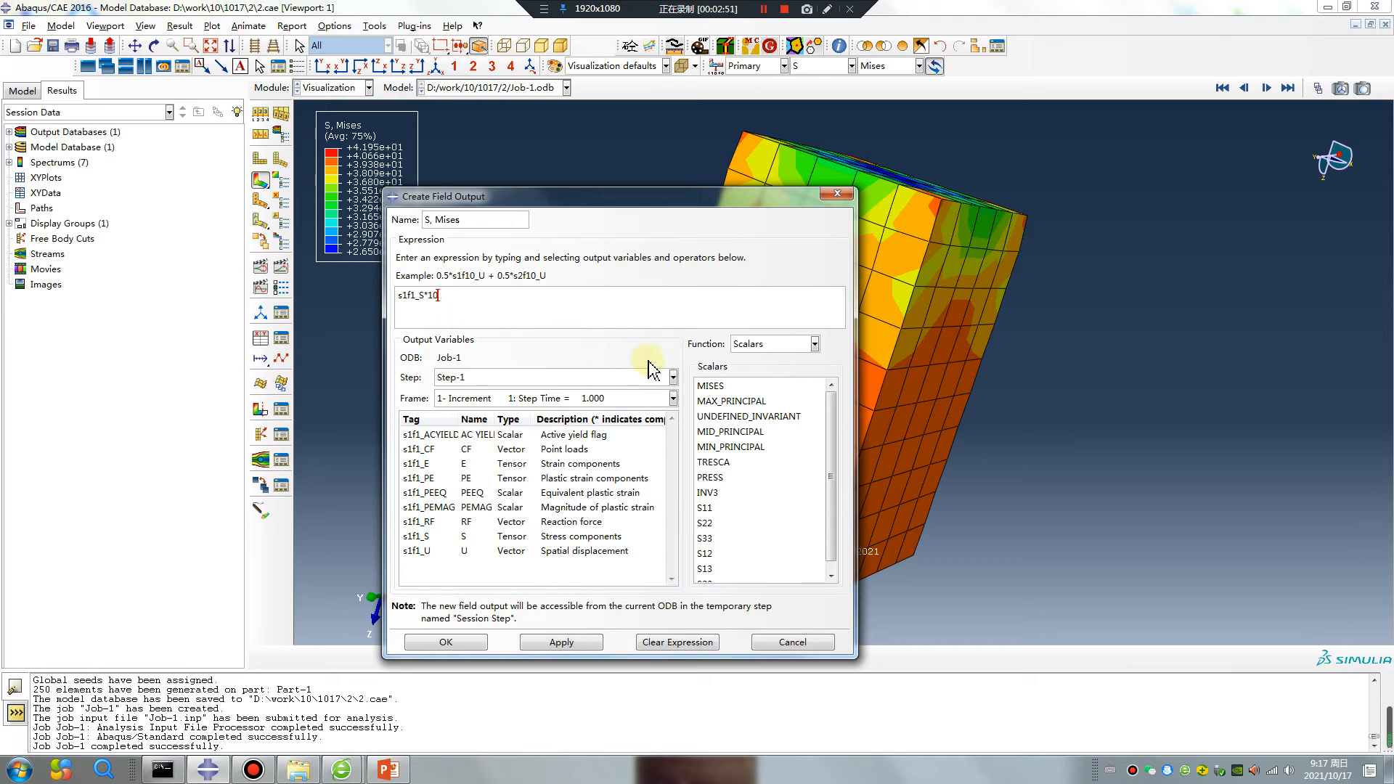
pyautogui.doubleClick(711, 386)
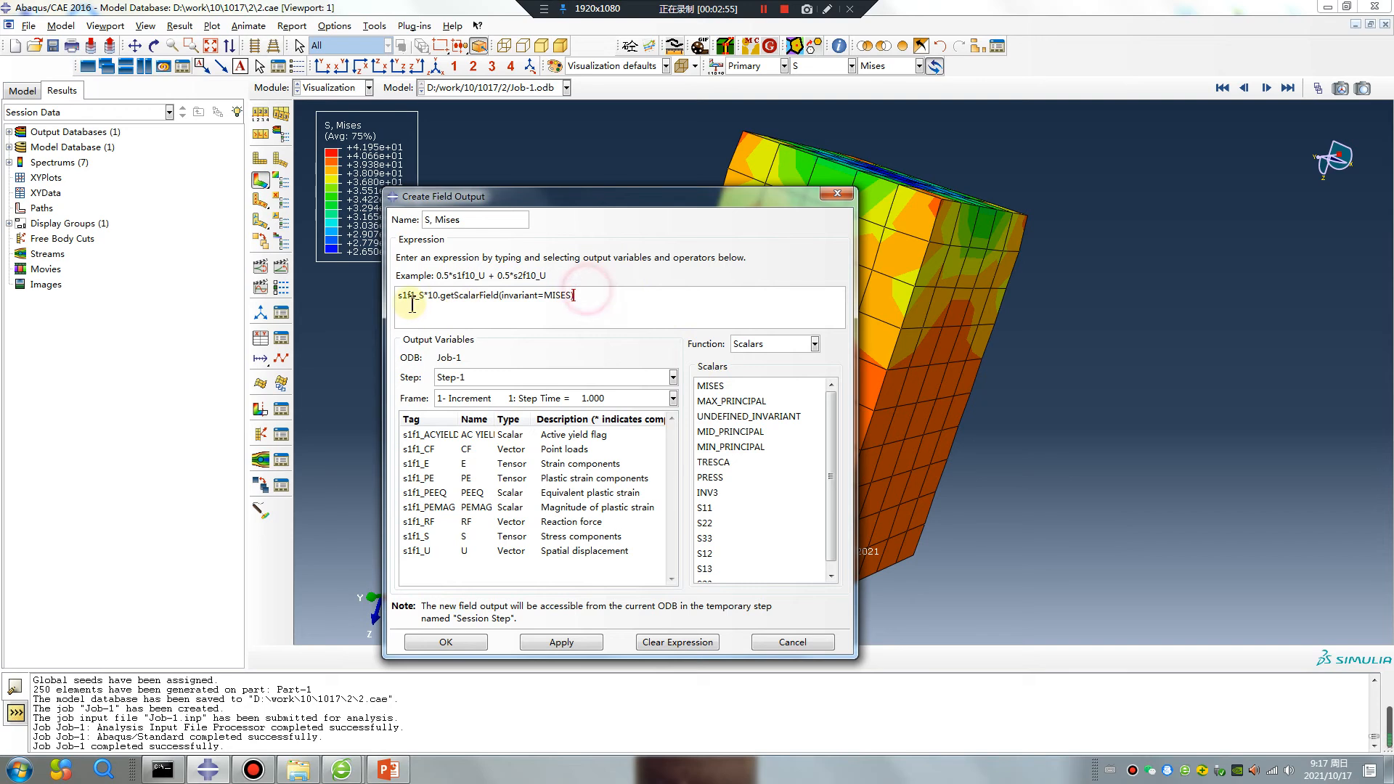
pyautogui.click(677, 641)
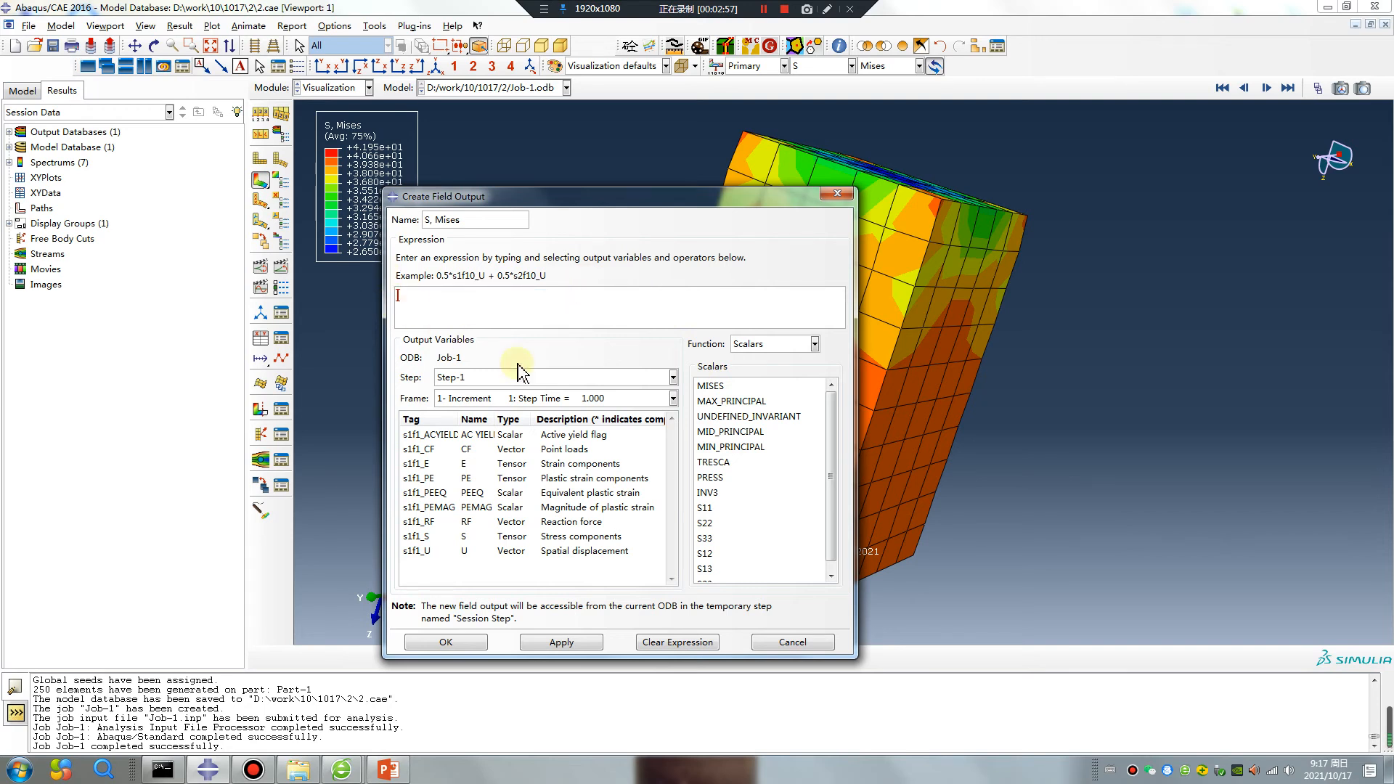
# Build the expression MISES of s1f1_S times 10 and apply it to the Session Step
pyautogui.doubleClick(709, 387)
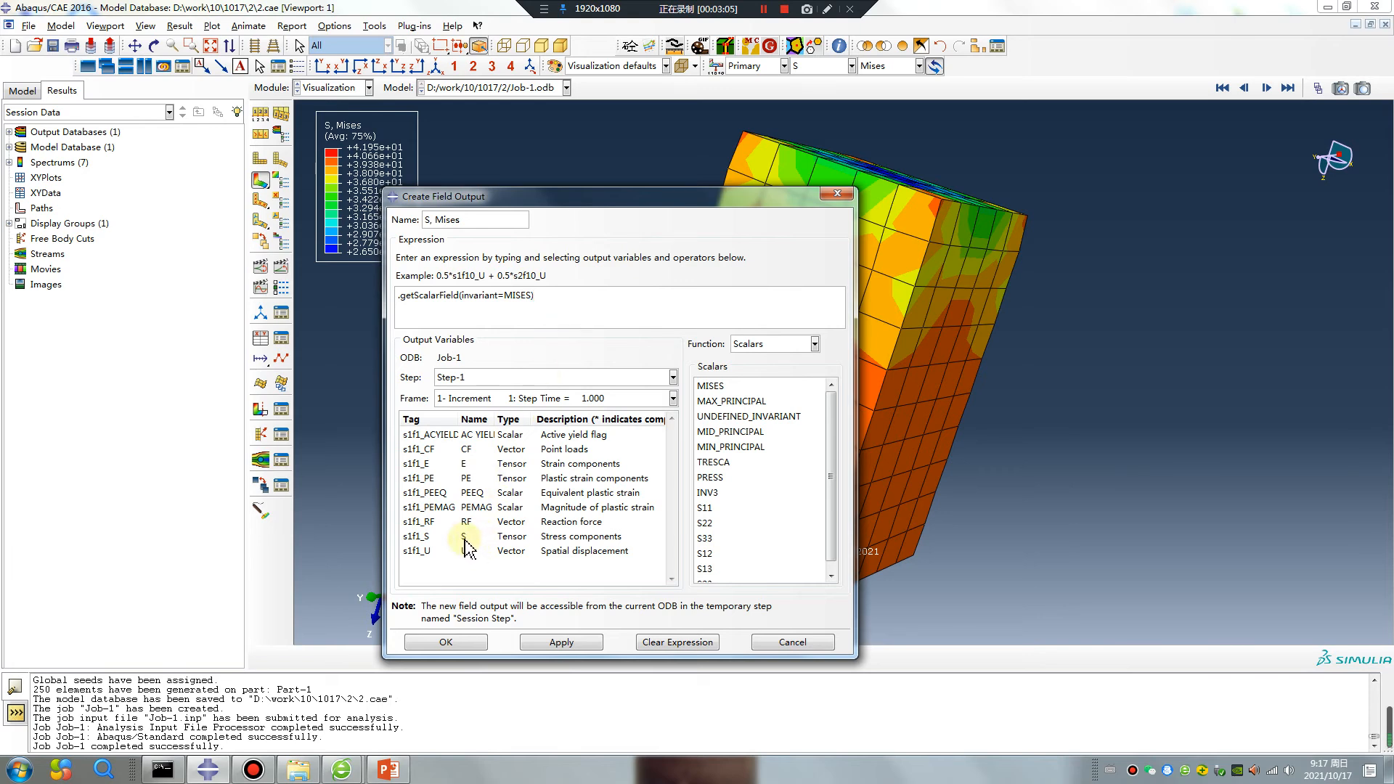
pyautogui.doubleClick(522, 295)
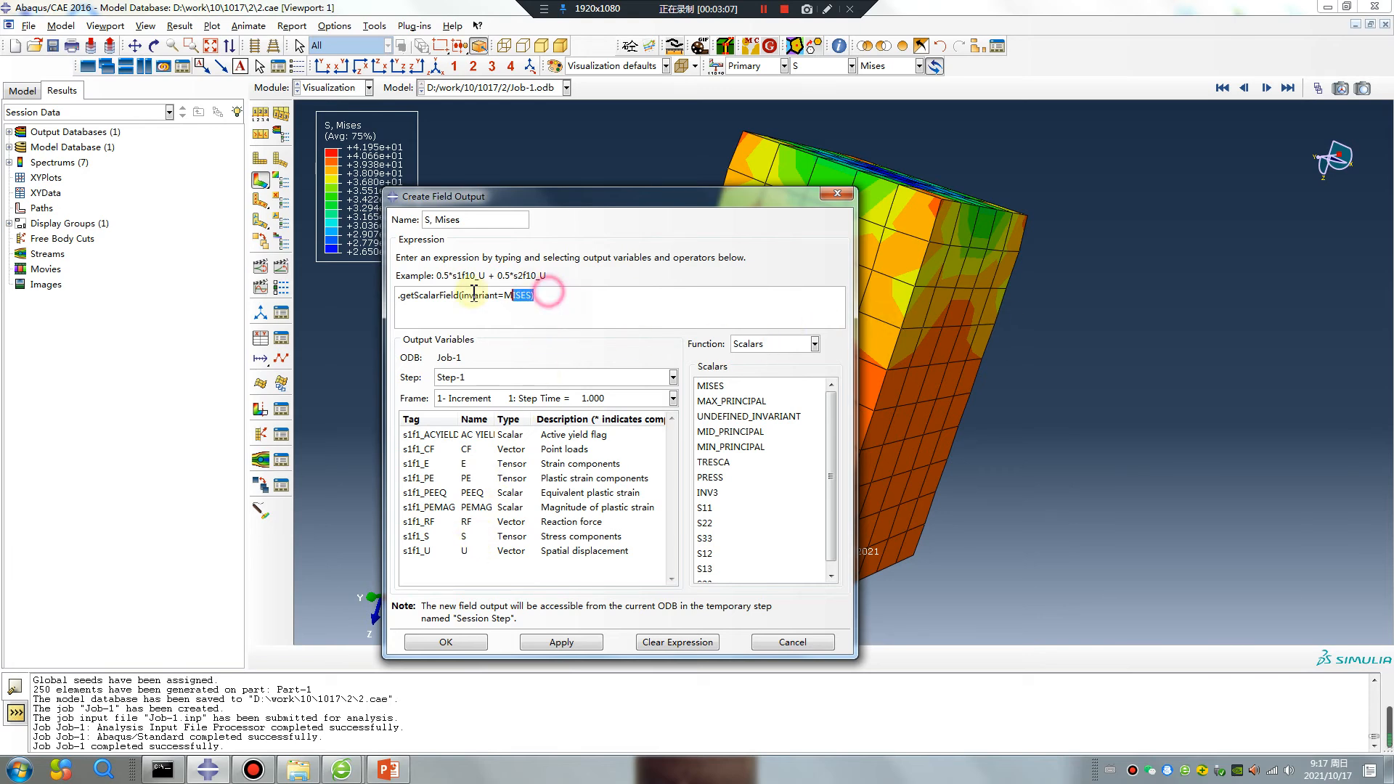
pyautogui.click(677, 642)
pyautogui.write('s1f1_S')
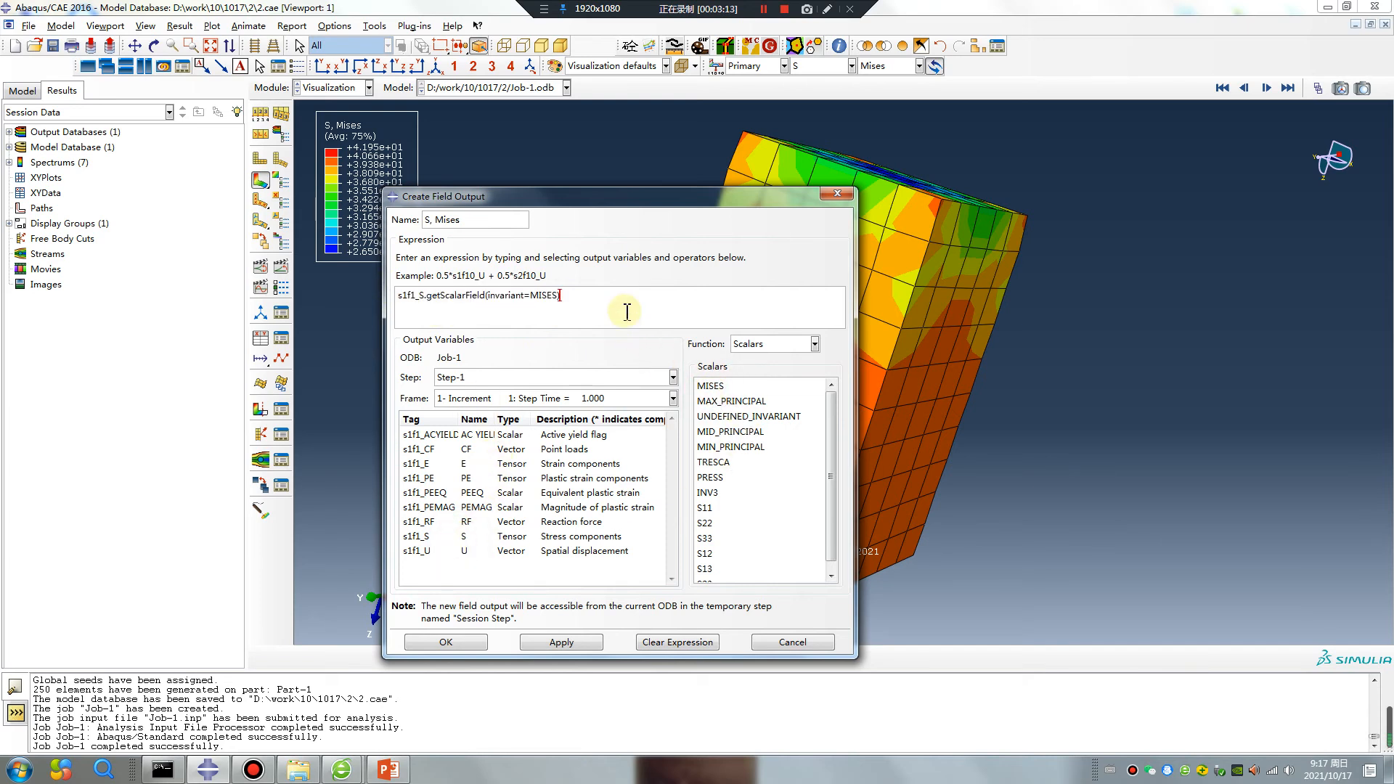
pyautogui.write('*10')
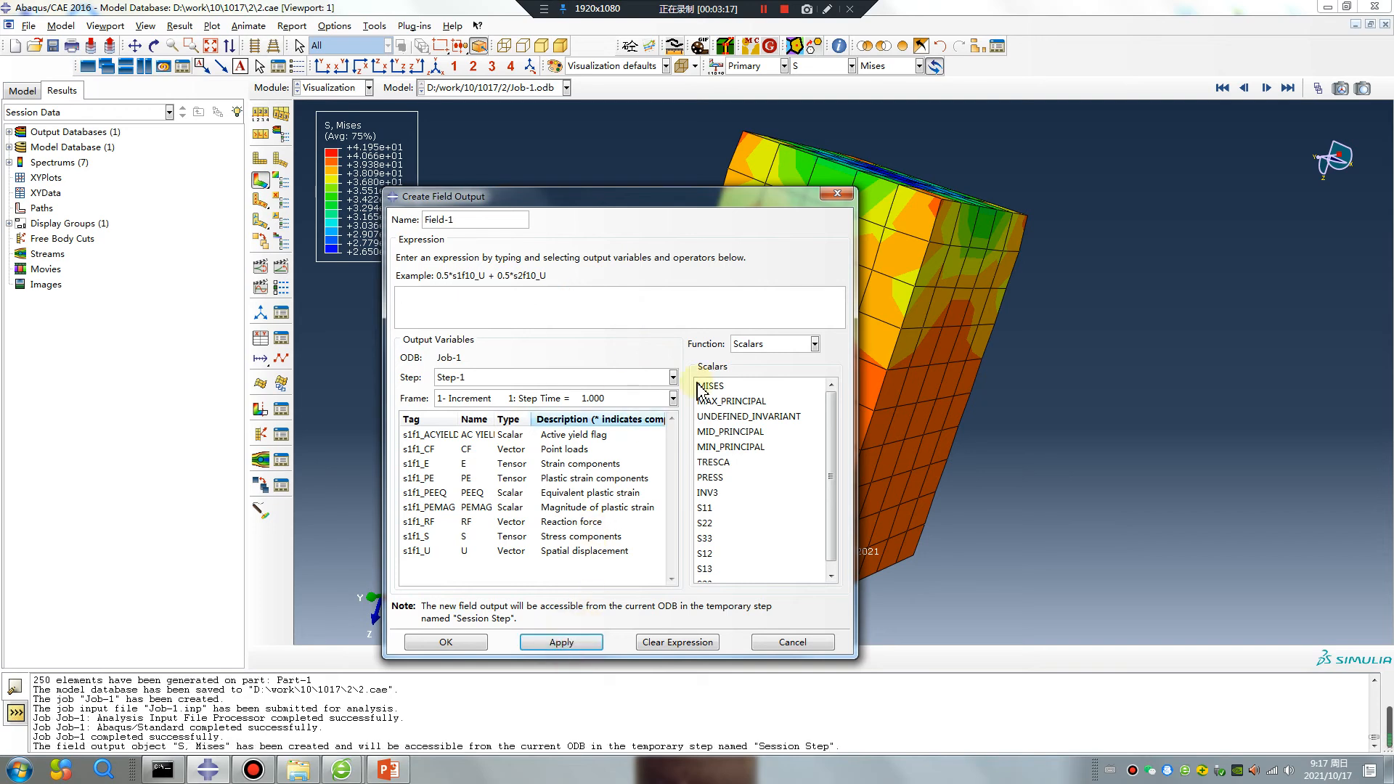
# Display the Session Step's tenfold Mises contour on the block, then return to the PowerPoint title slide
pyautogui.click(793, 642)
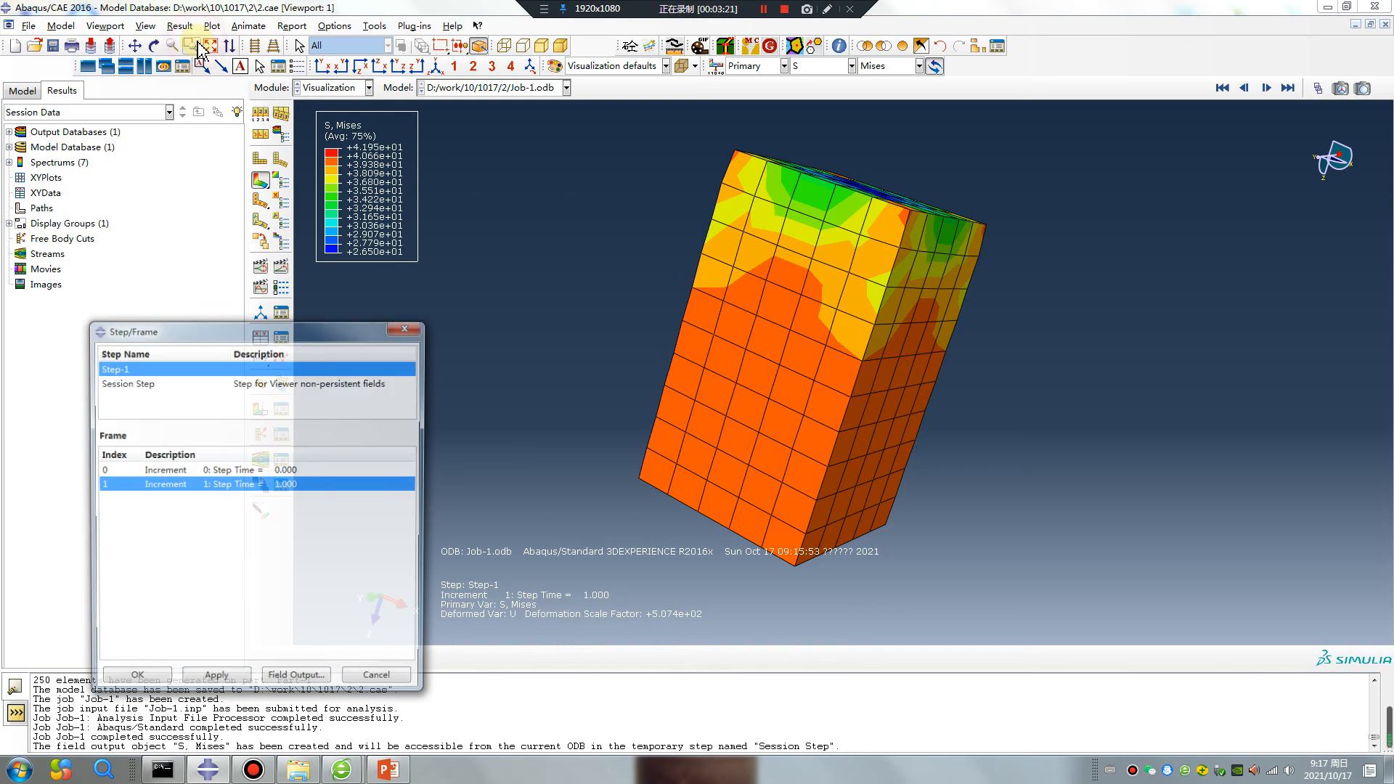
pyautogui.click(129, 382)
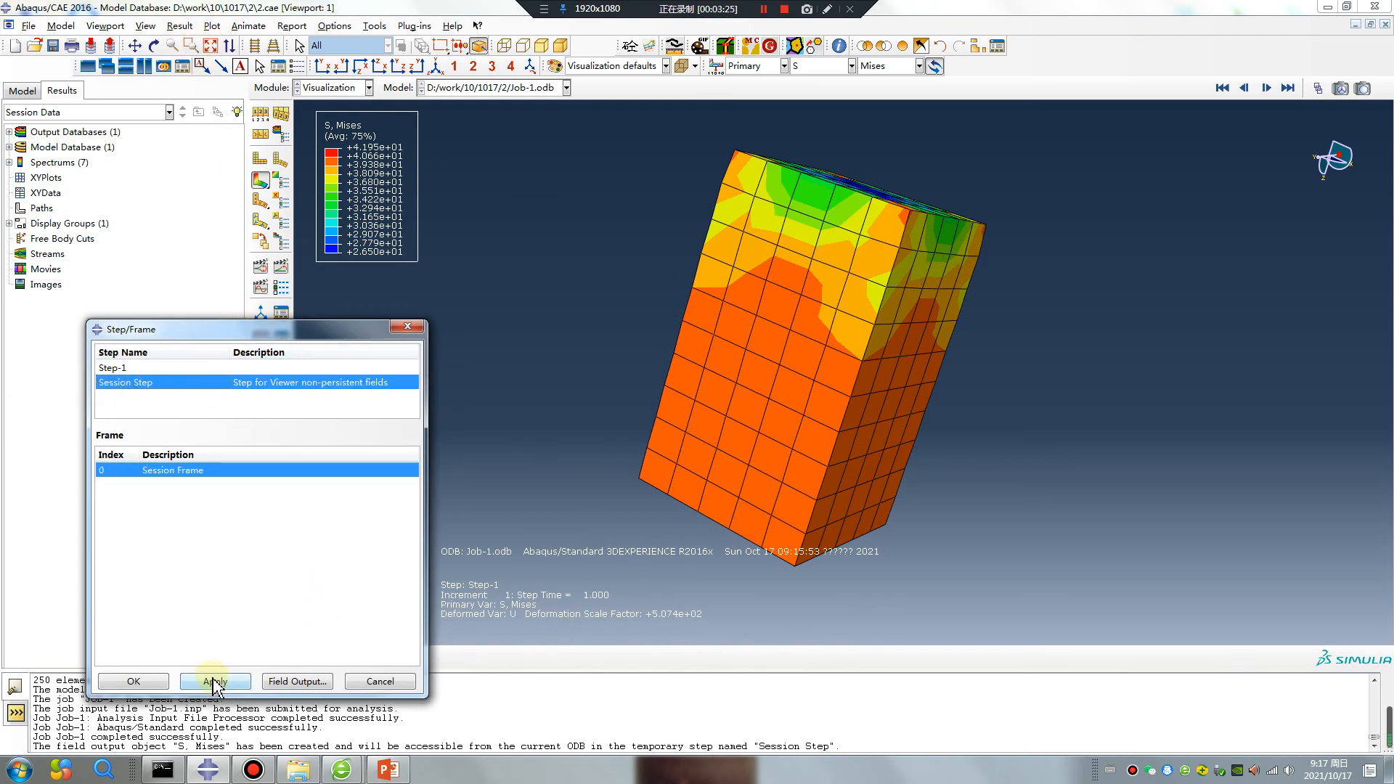
pyautogui.click(215, 681)
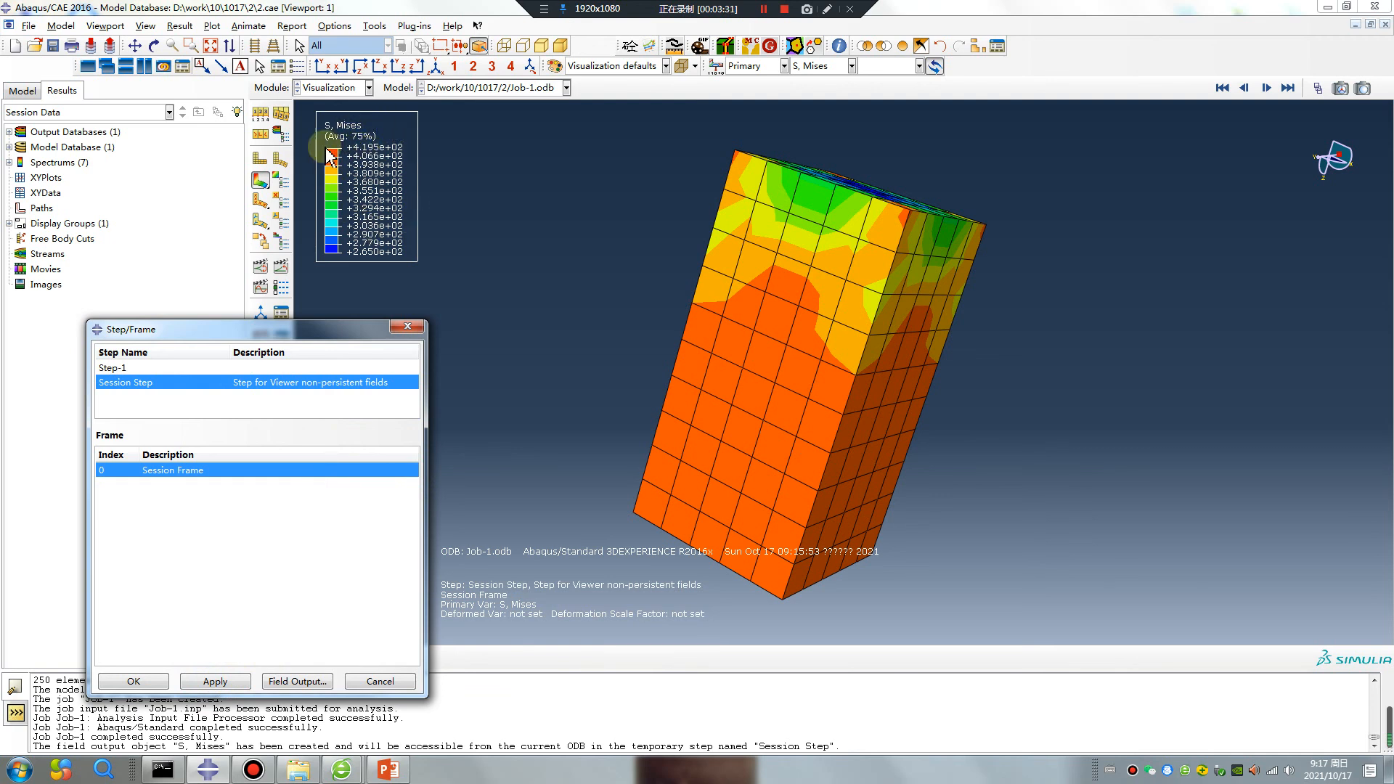
pyautogui.moveTo(899, 195)
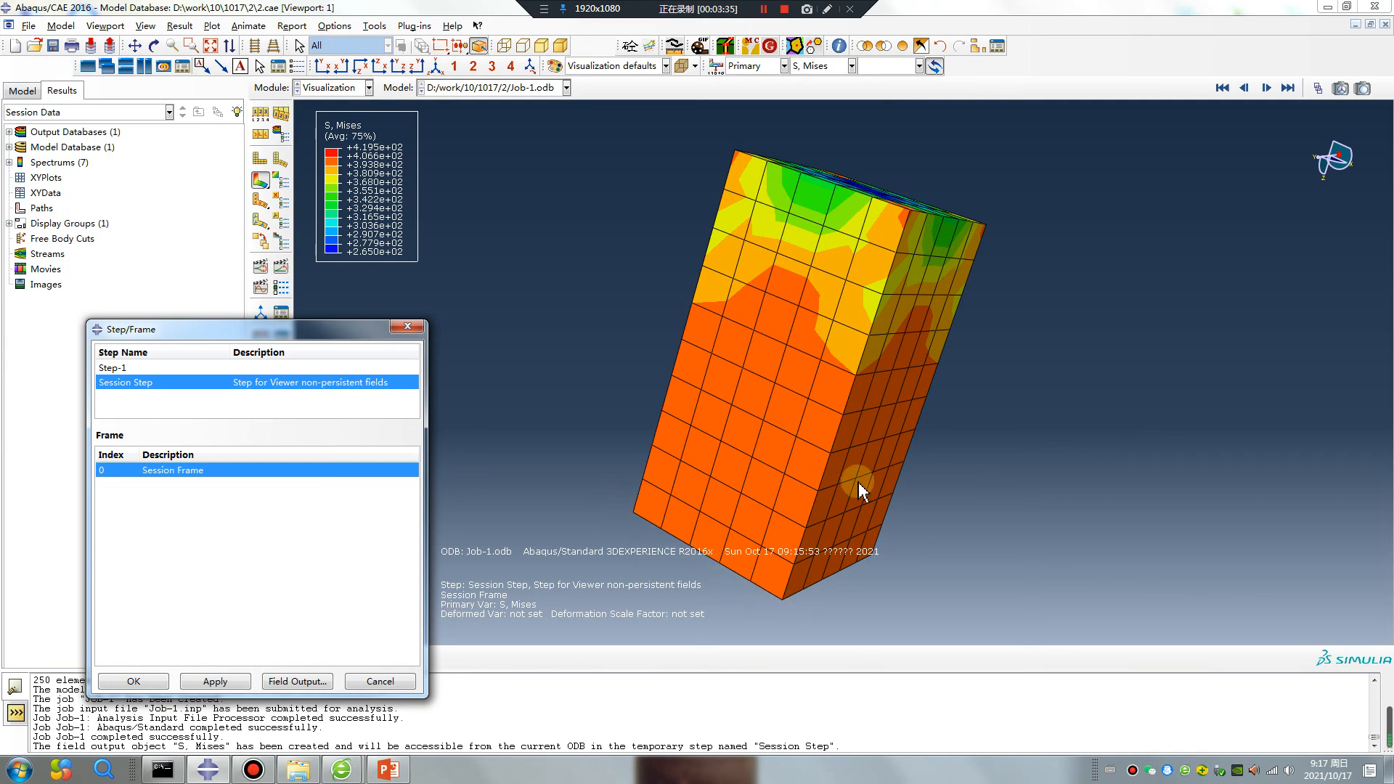
pyautogui.moveTo(874, 396)
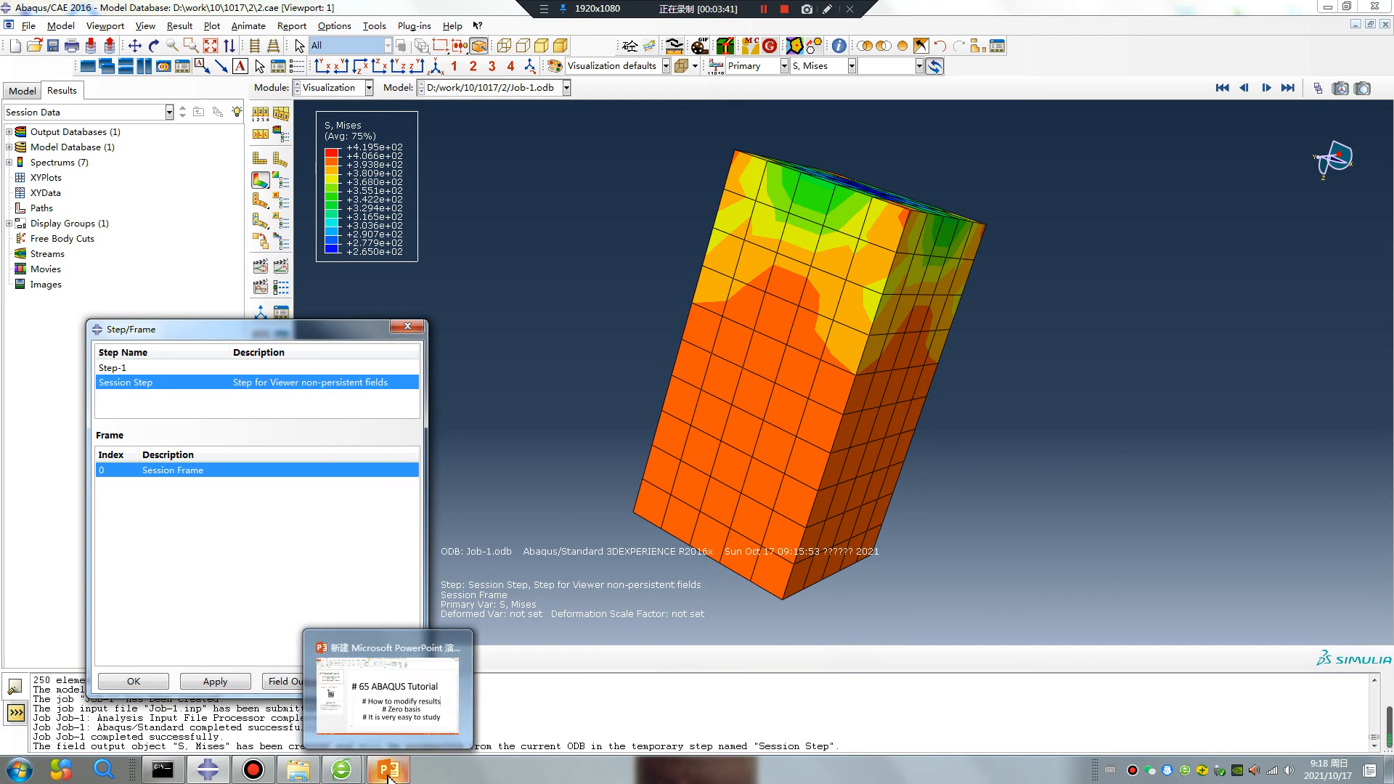
pyautogui.click(384, 768)
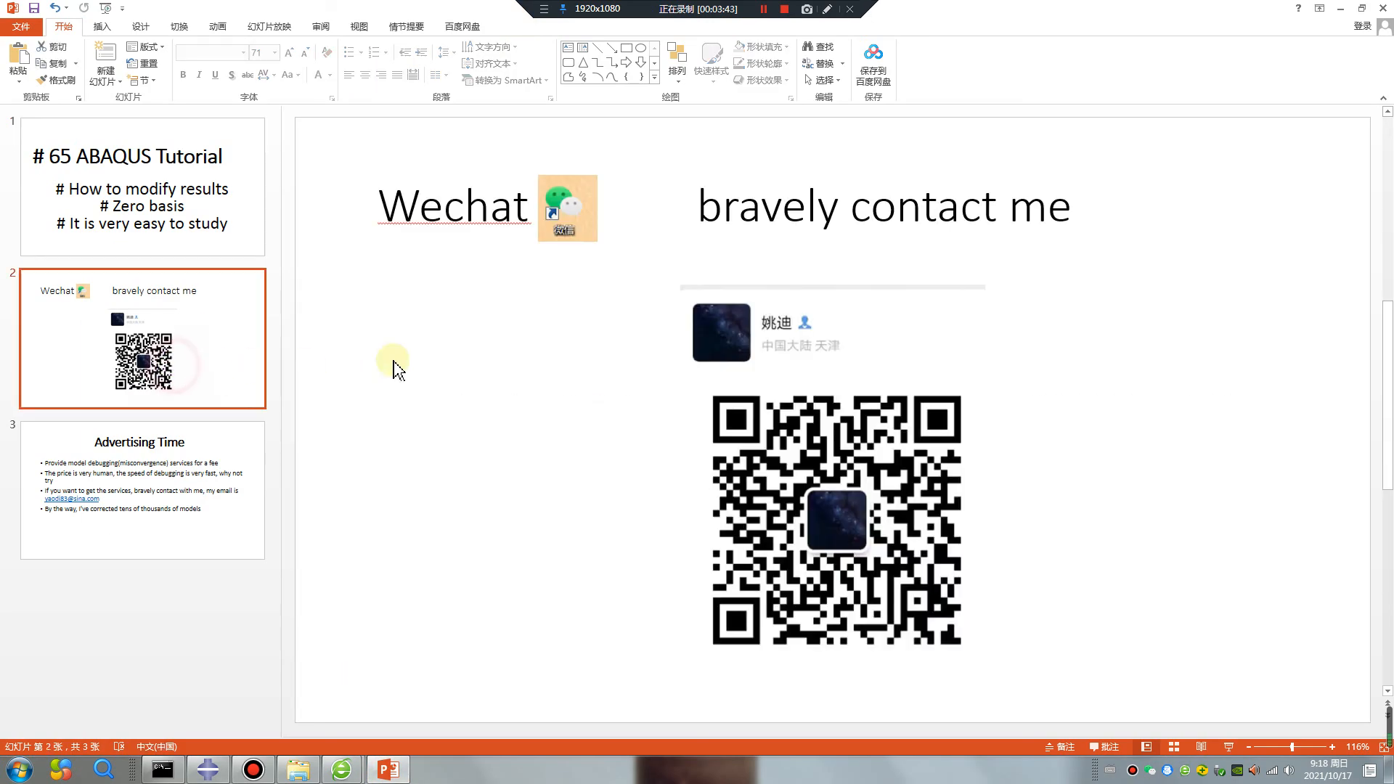
pyautogui.moveTo(191, 240)
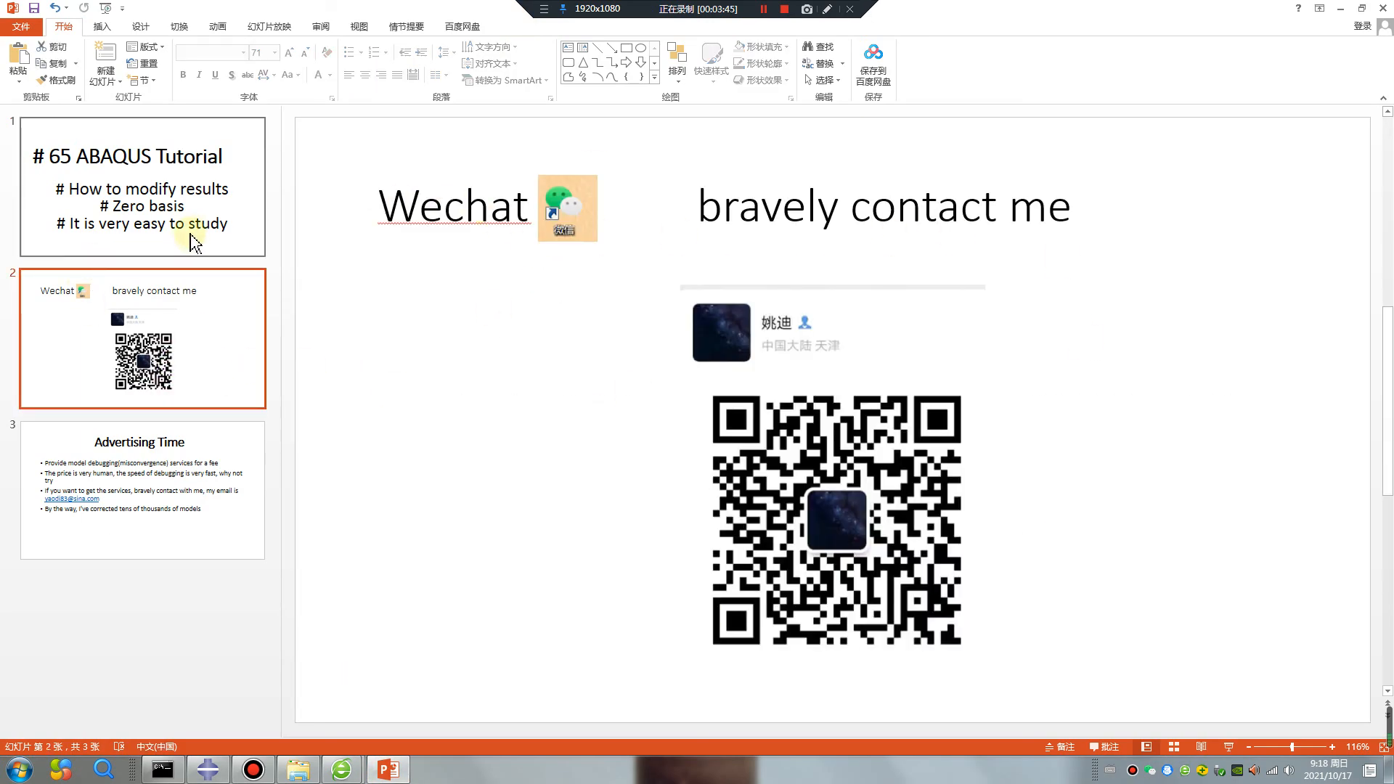
pyautogui.click(142, 186)
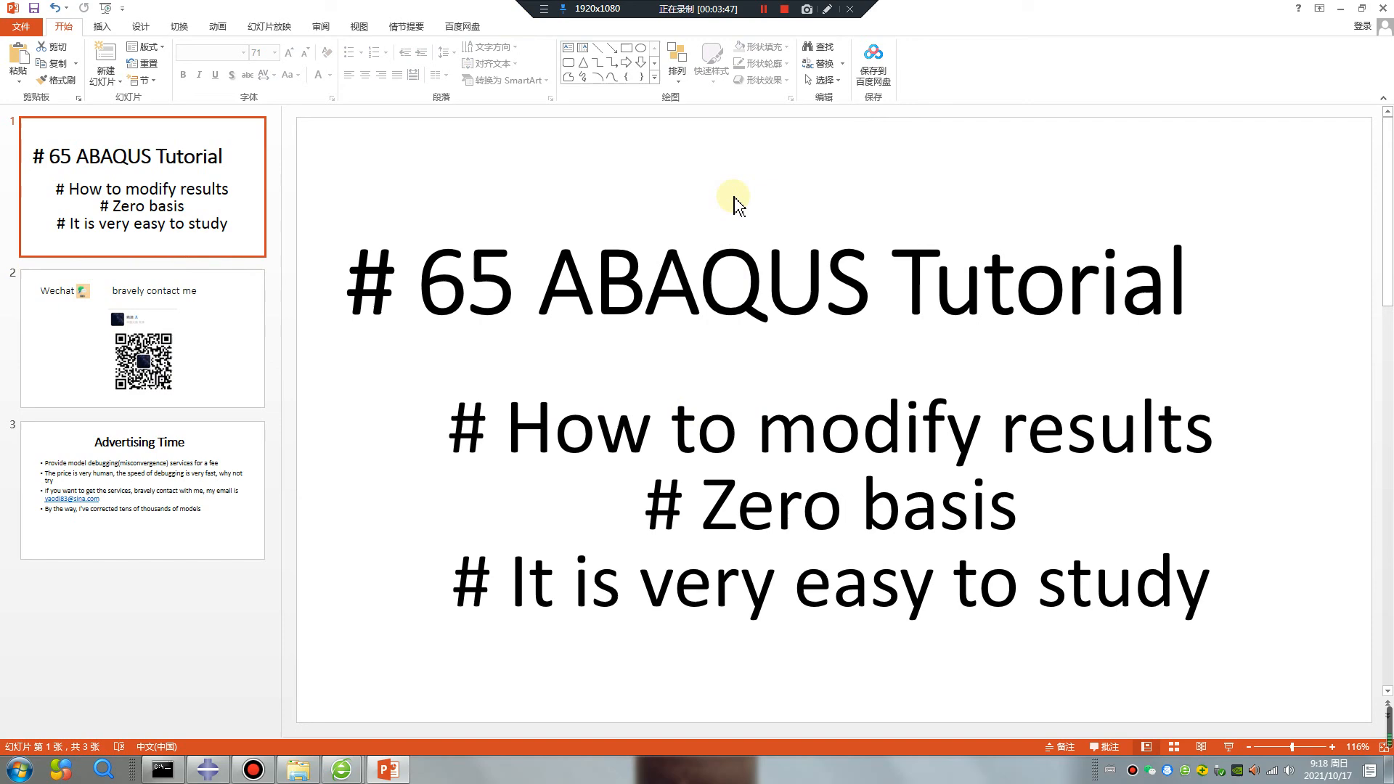